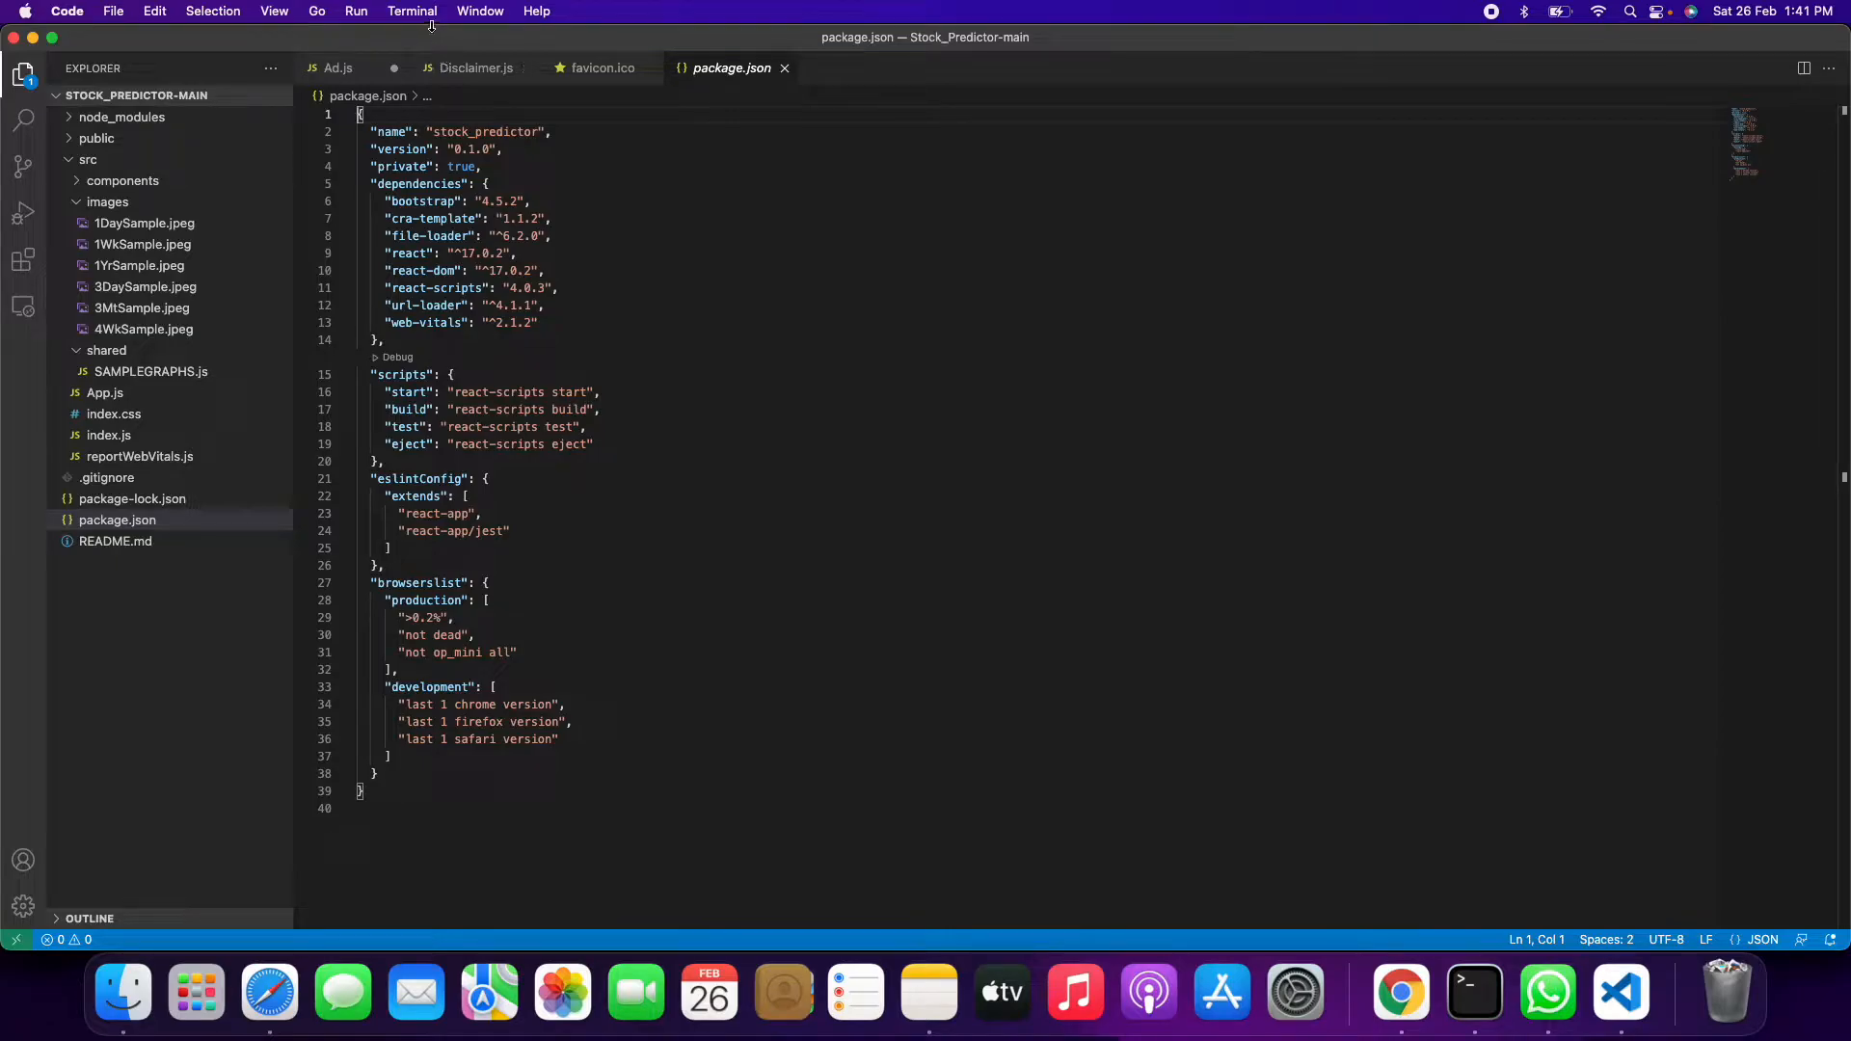
Run npm install in a new terminal for the Stock_Predictor-main project
{"action": "left_click", "coordinate": [411, 12]}
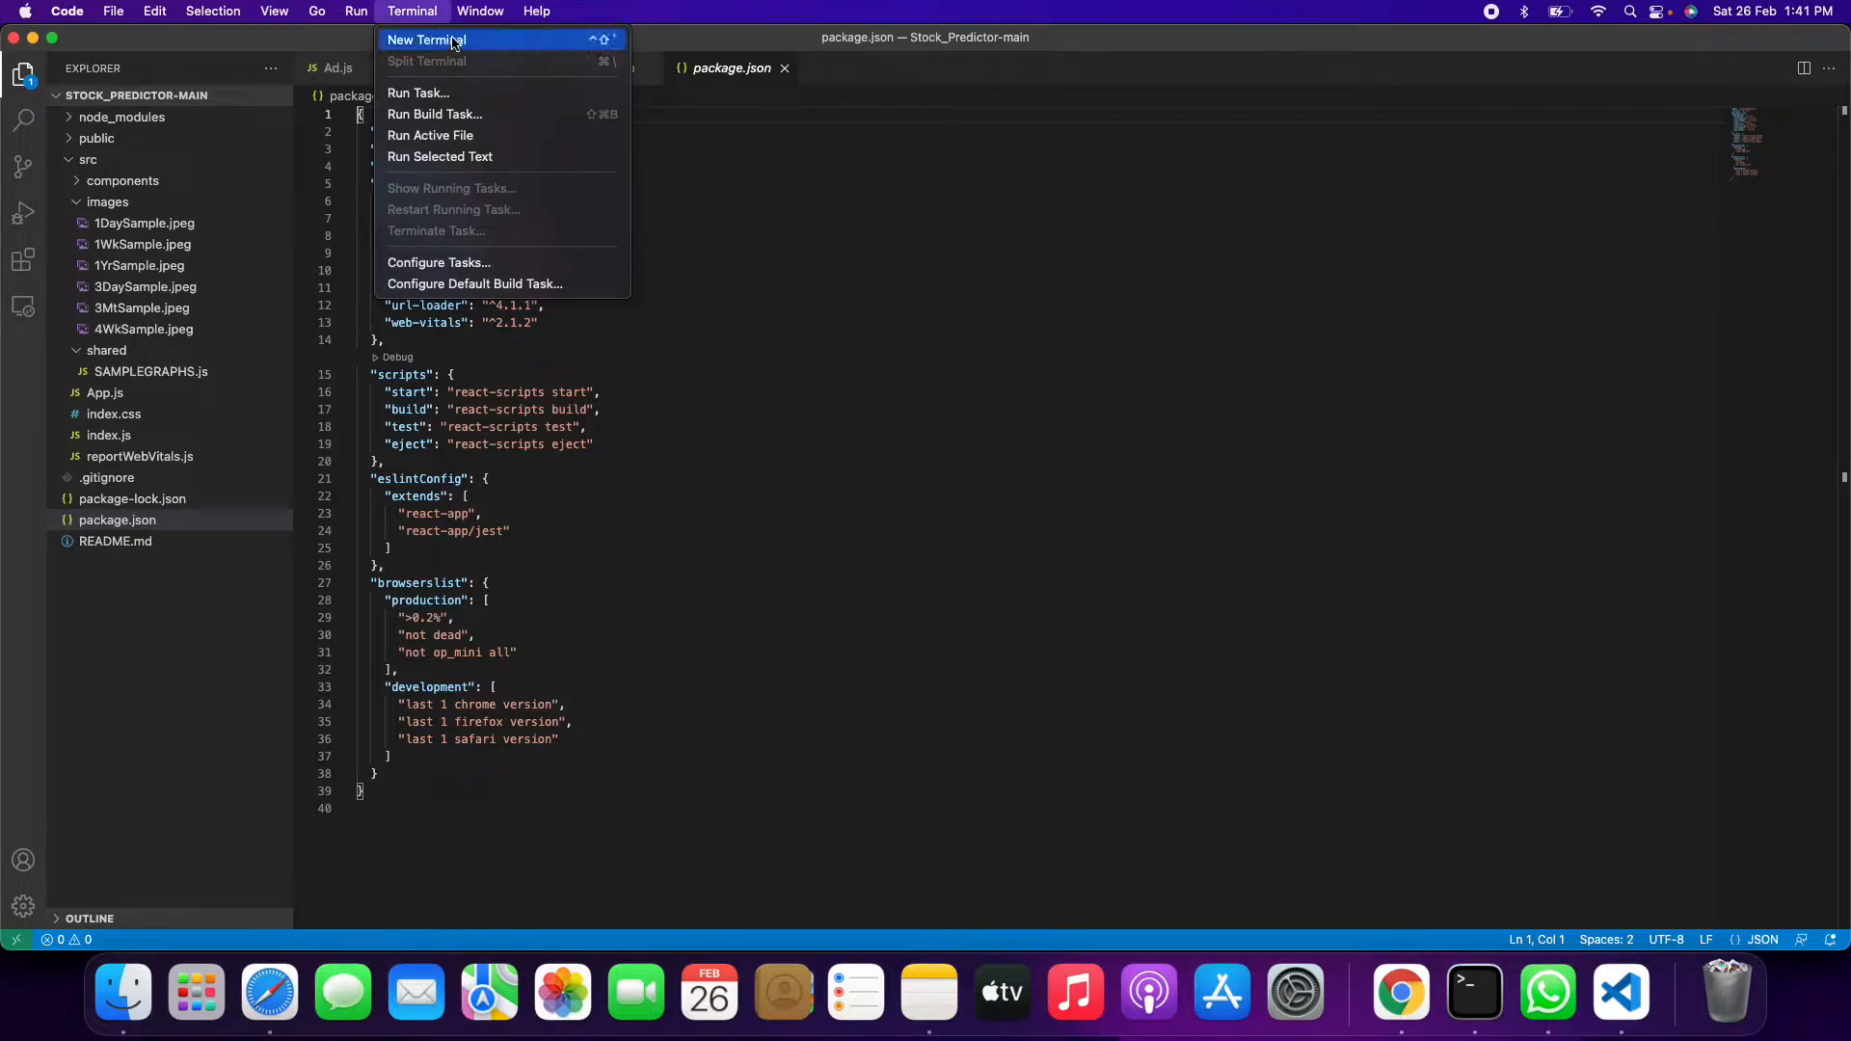
{"action": "left_click", "coordinate": [426, 39]}
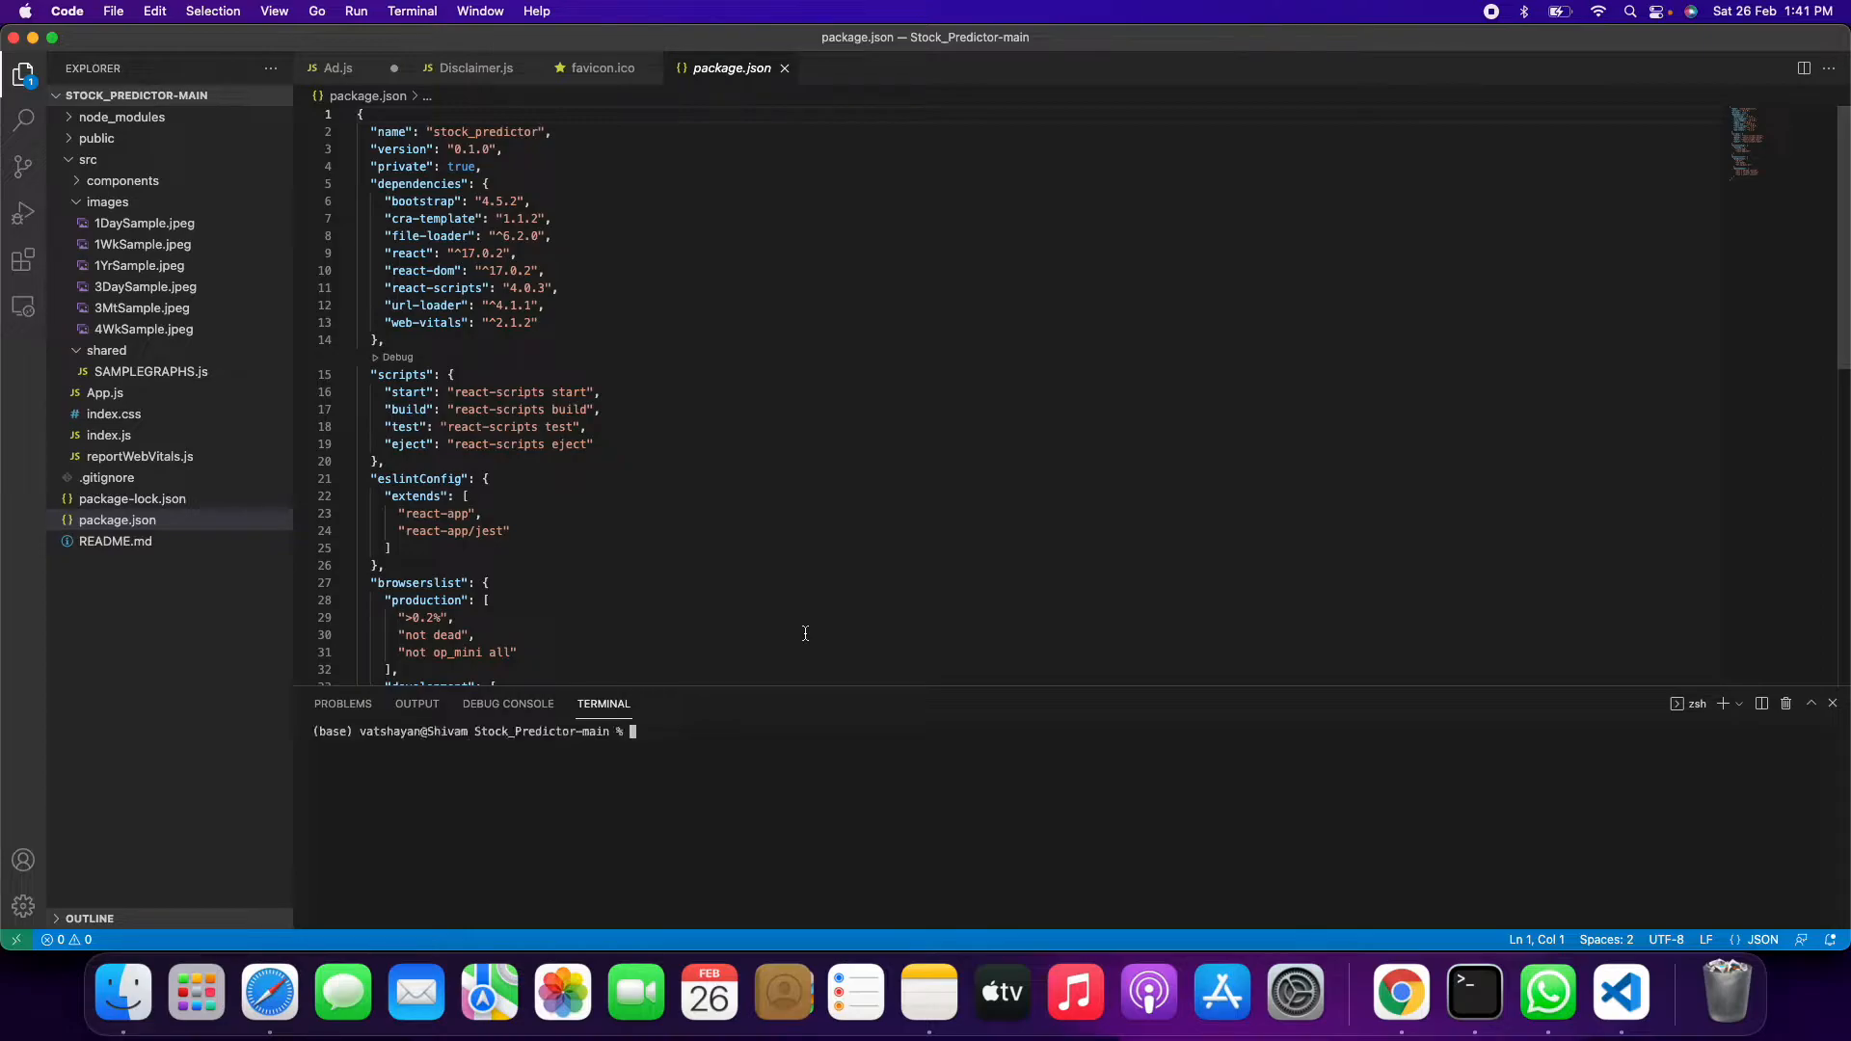
{"action": "type", "text": "npm"}
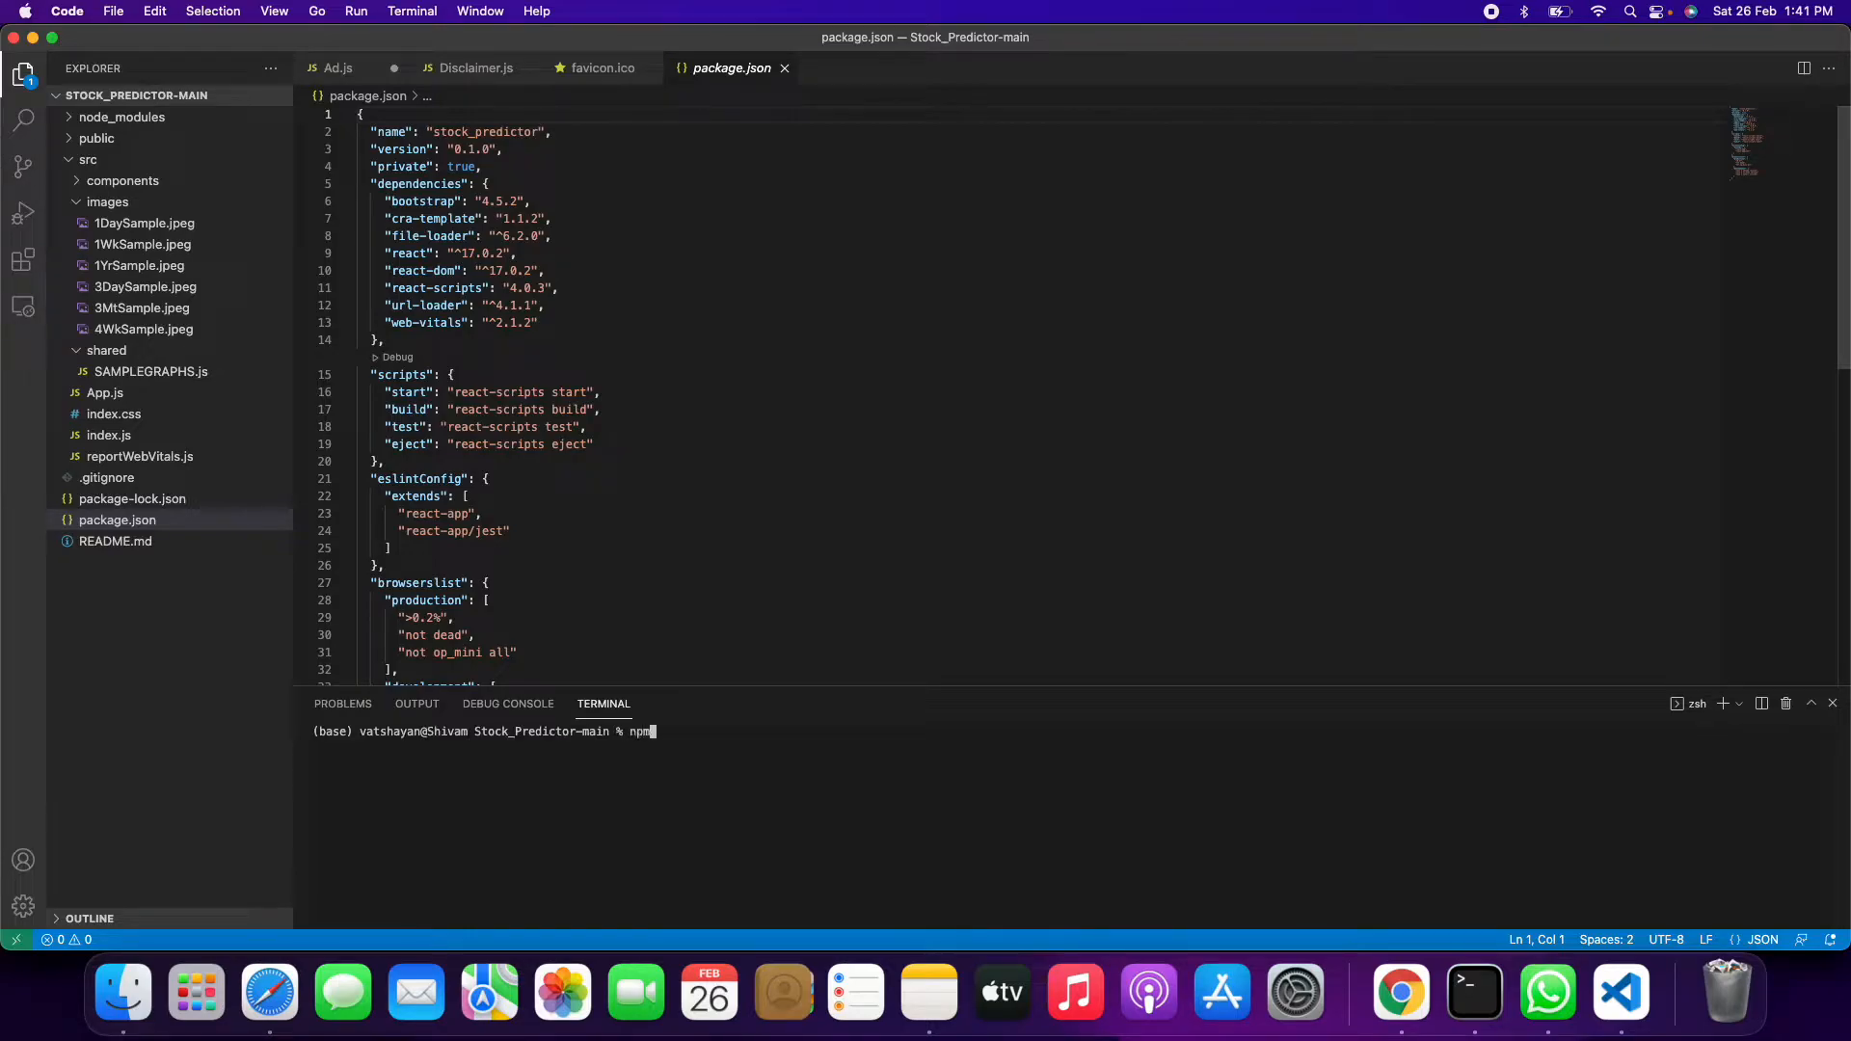
{"action": "type", "text": "install"}
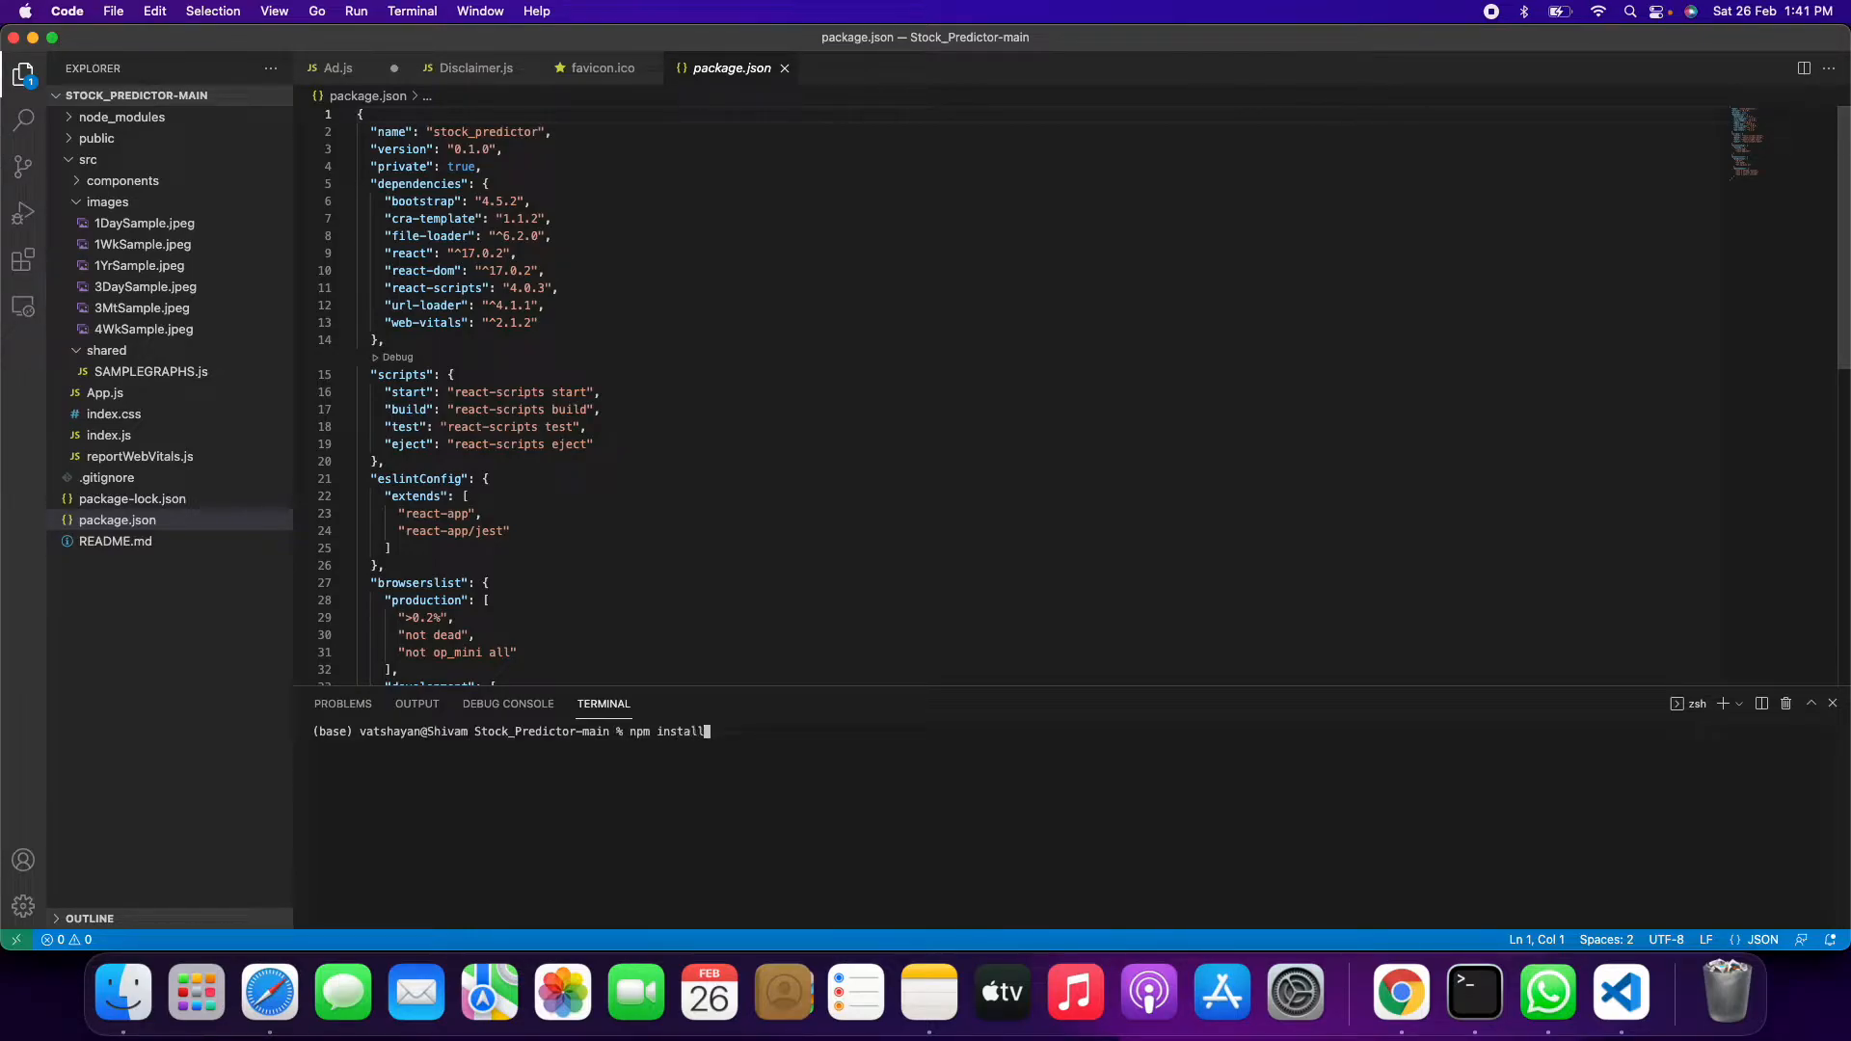
{"action": "key", "text": "Return"}
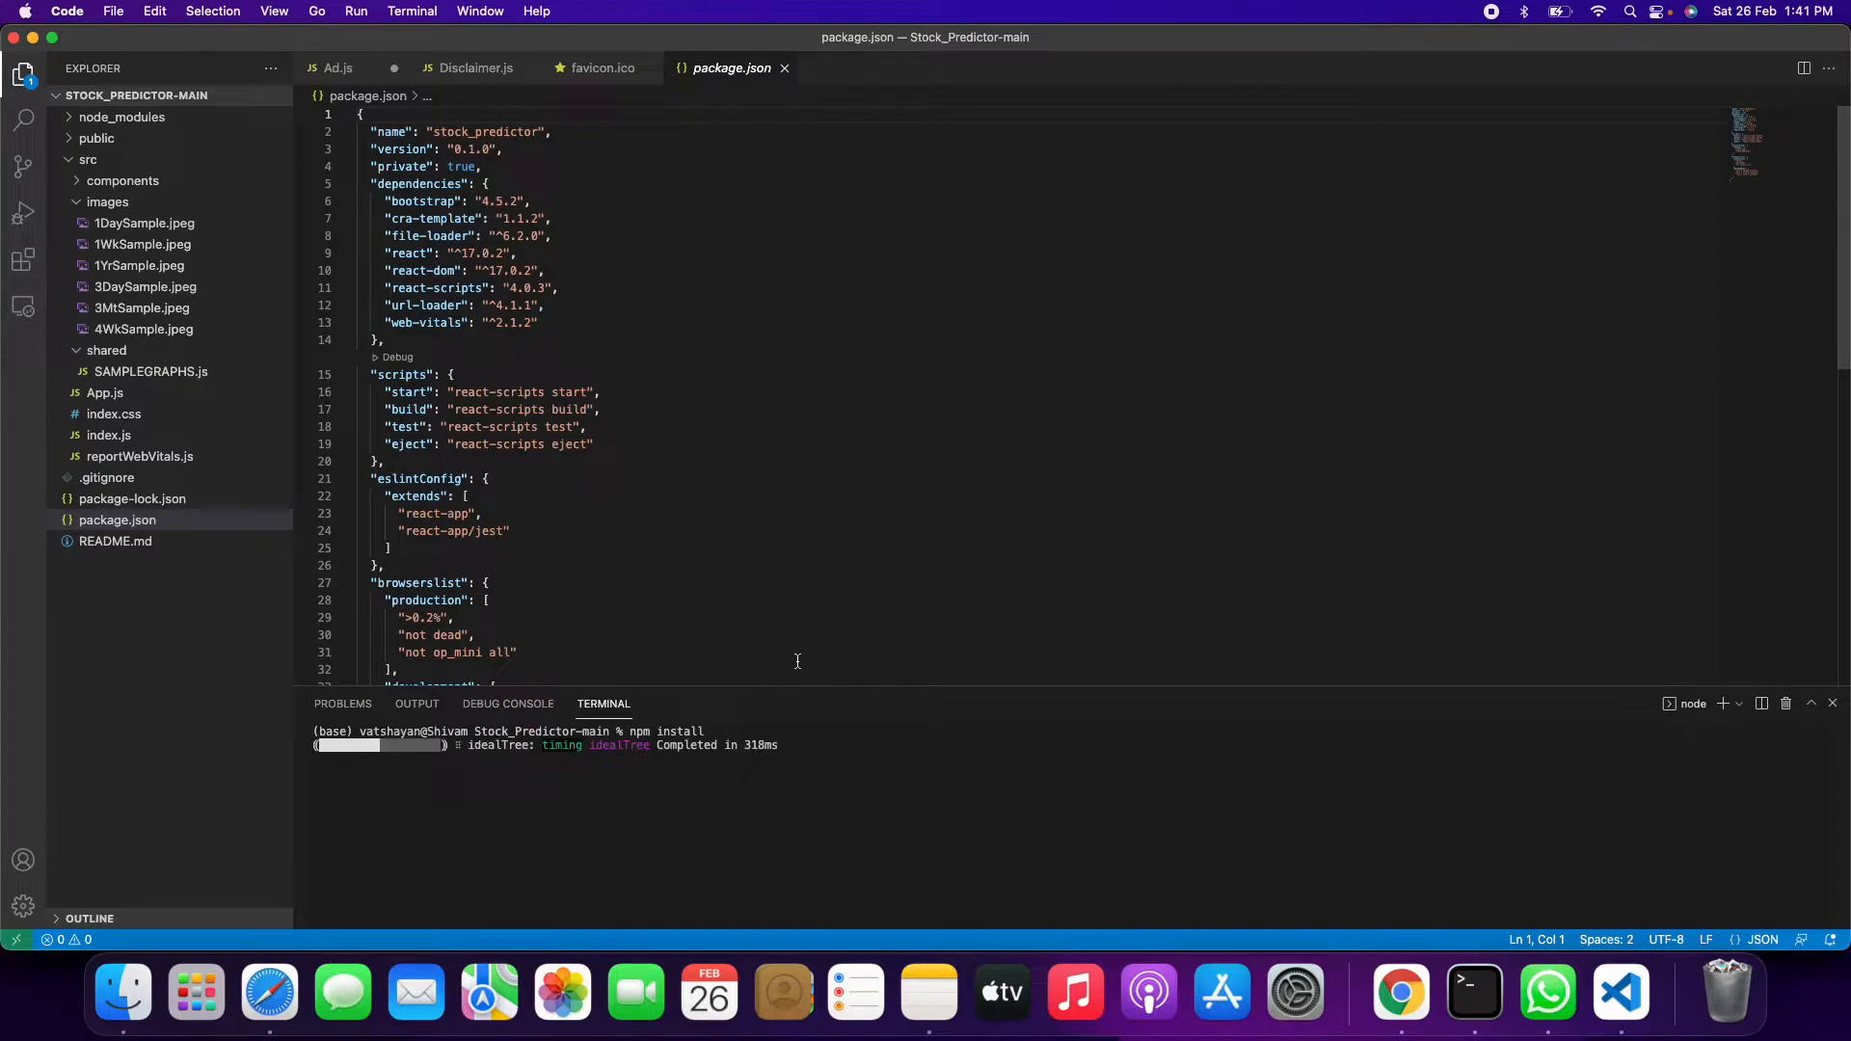
{"action": "mouse_move", "coordinate": [837, 781]}
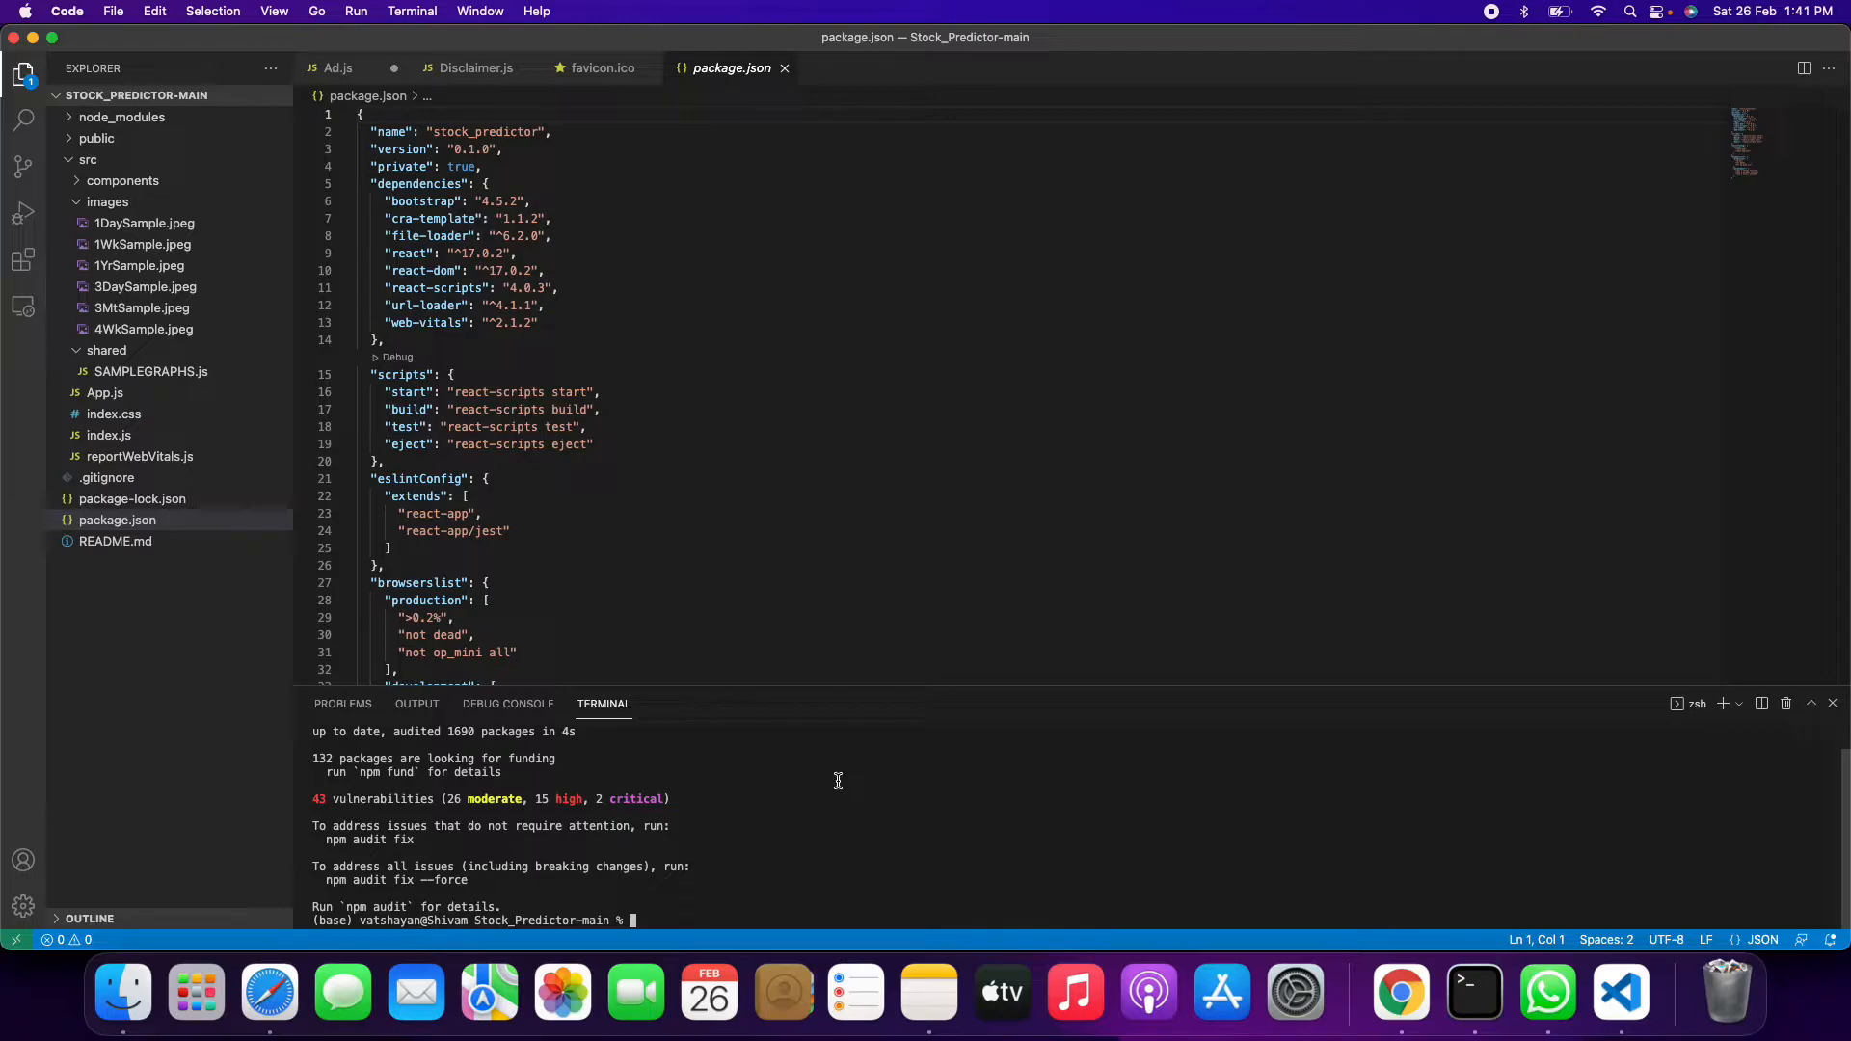
Start the React development server with npm start
{"action": "type", "text": "npm"}
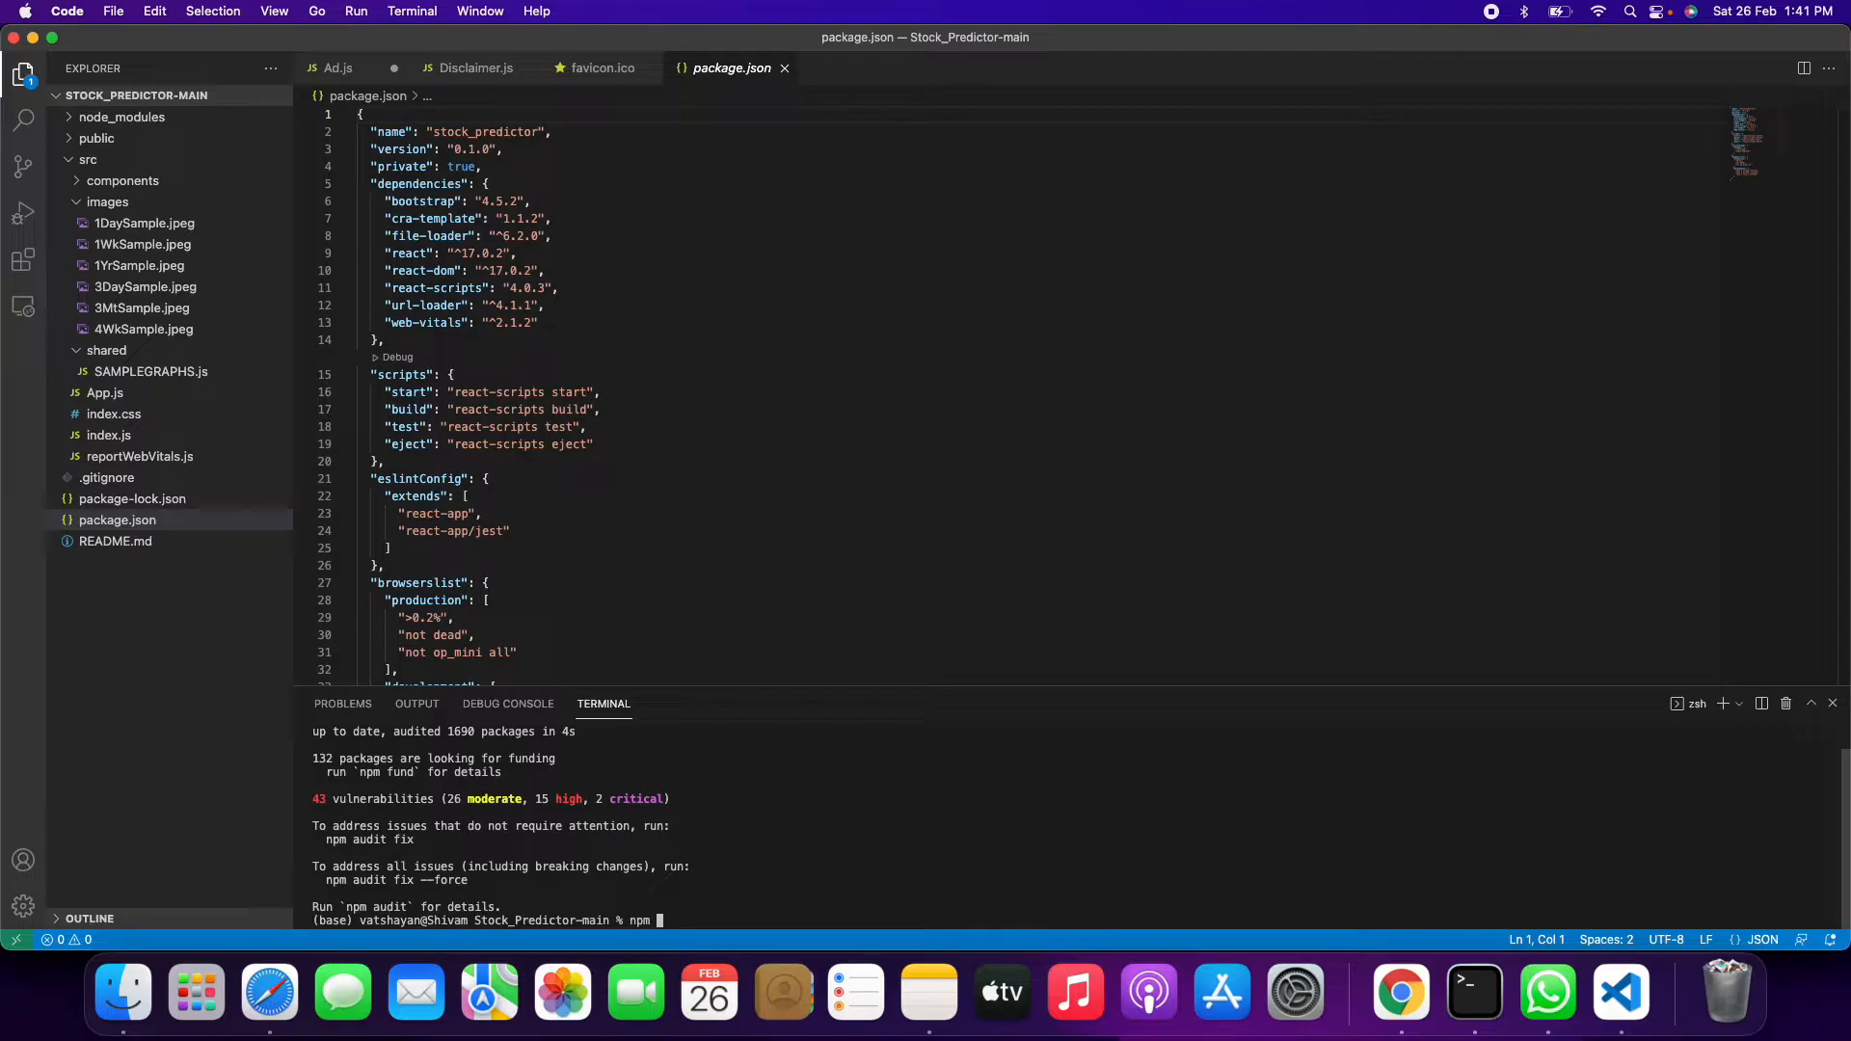
{"action": "type", "text": "st"}
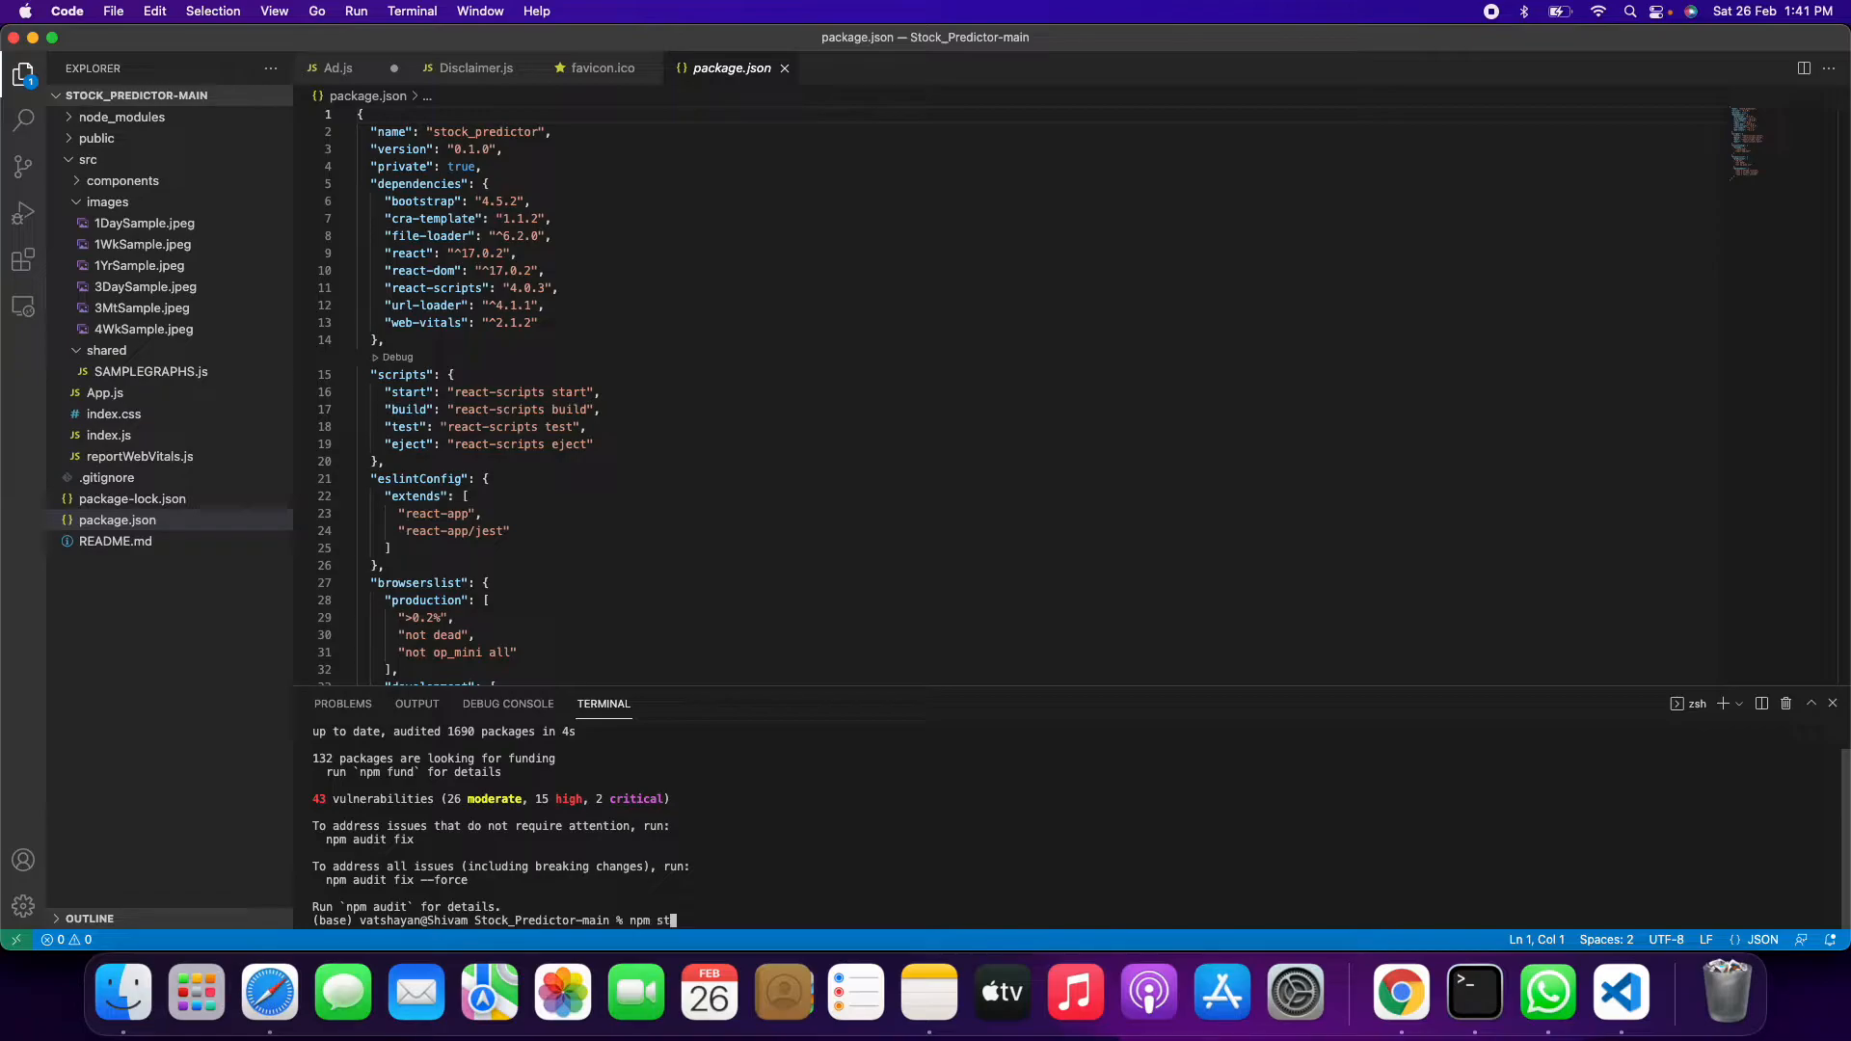
{"action": "type", "text": "art"}
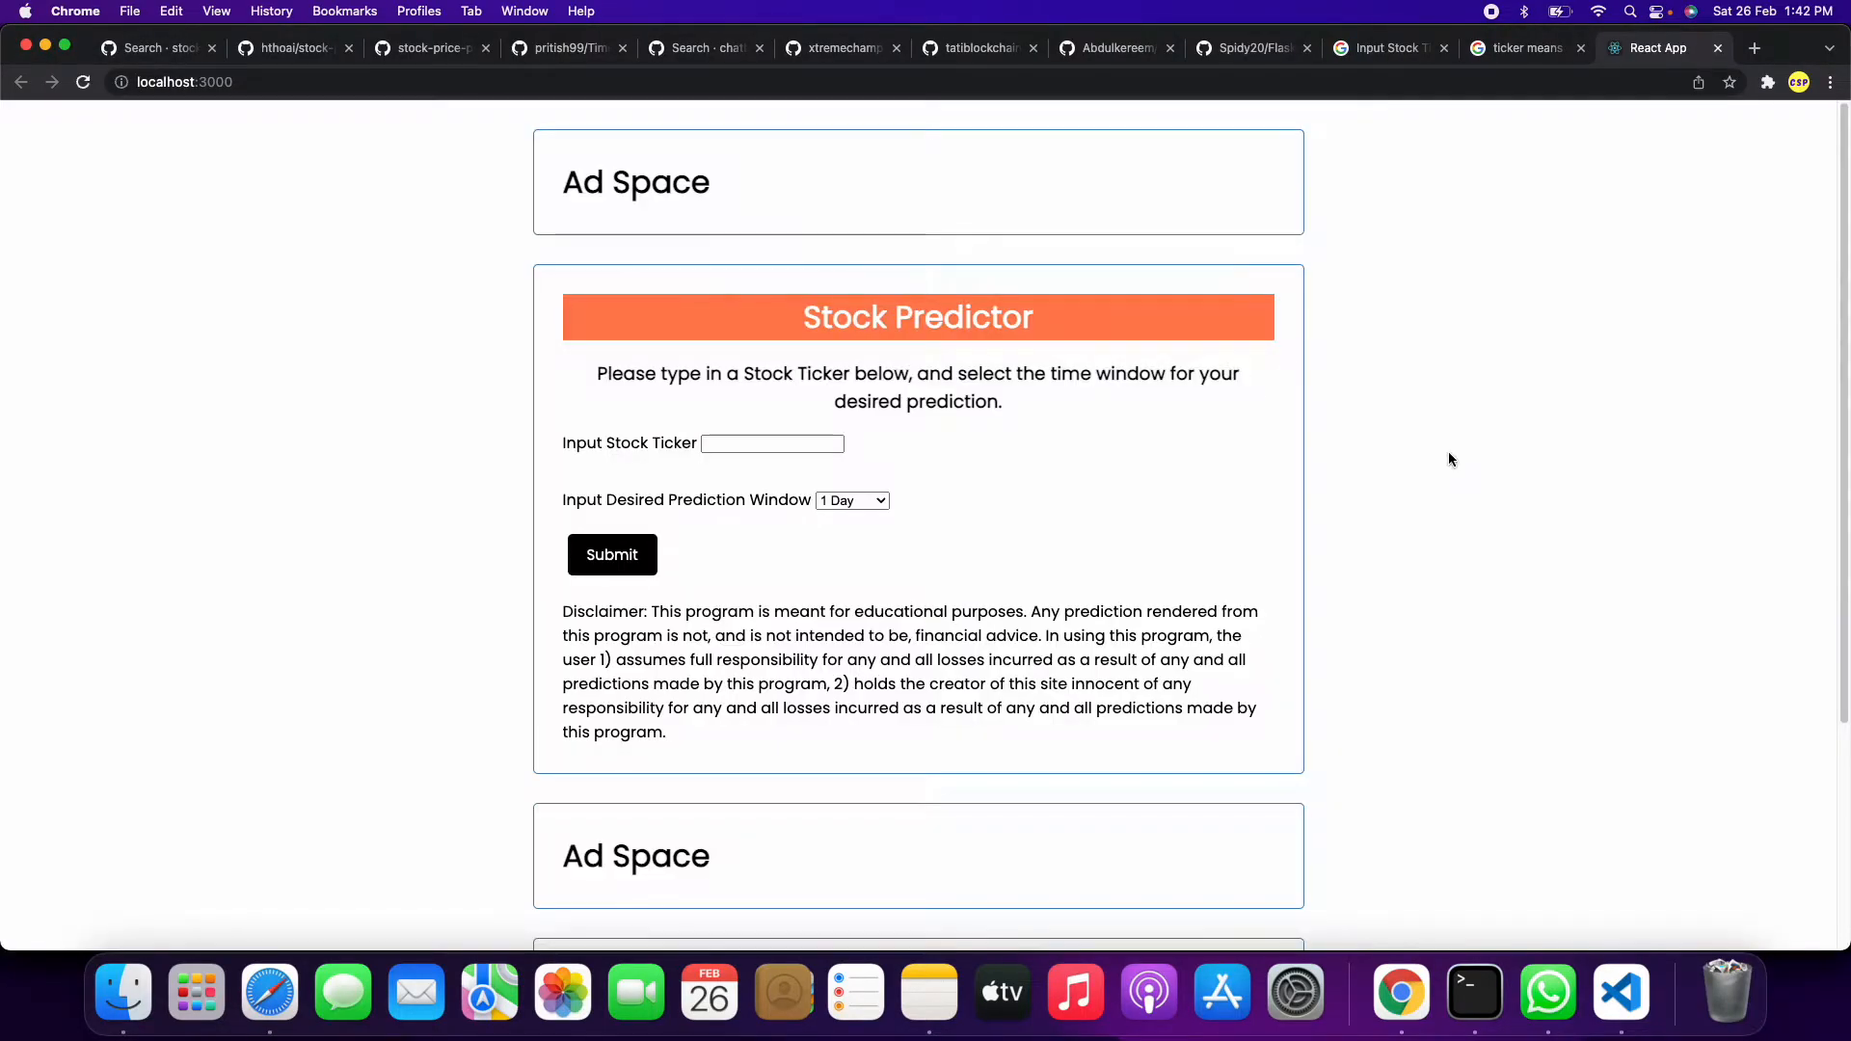
{"action": "mouse_move", "coordinate": [307, 299]}
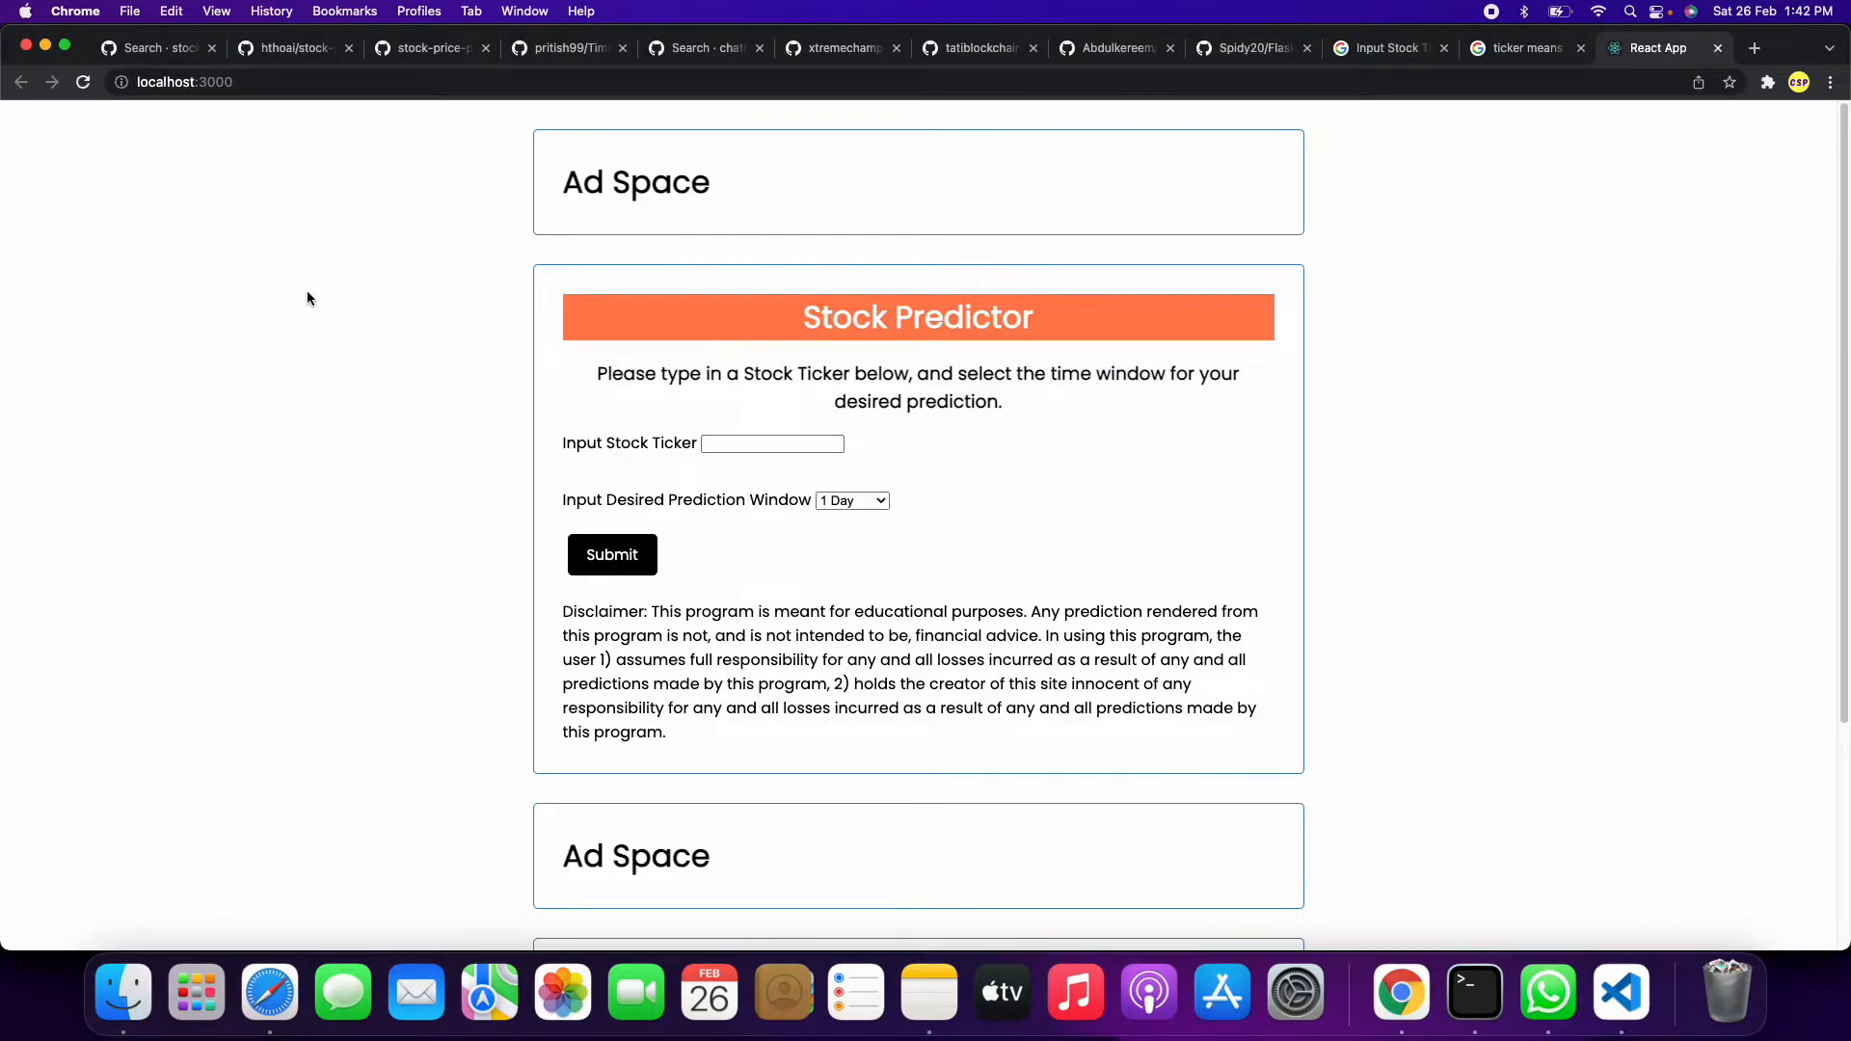
Activate the Input Stock Ticker box on the localhost:3000 Stock Predictor page
{"action": "scroll", "scroll_direction": "down", "scroll_amount": 3}
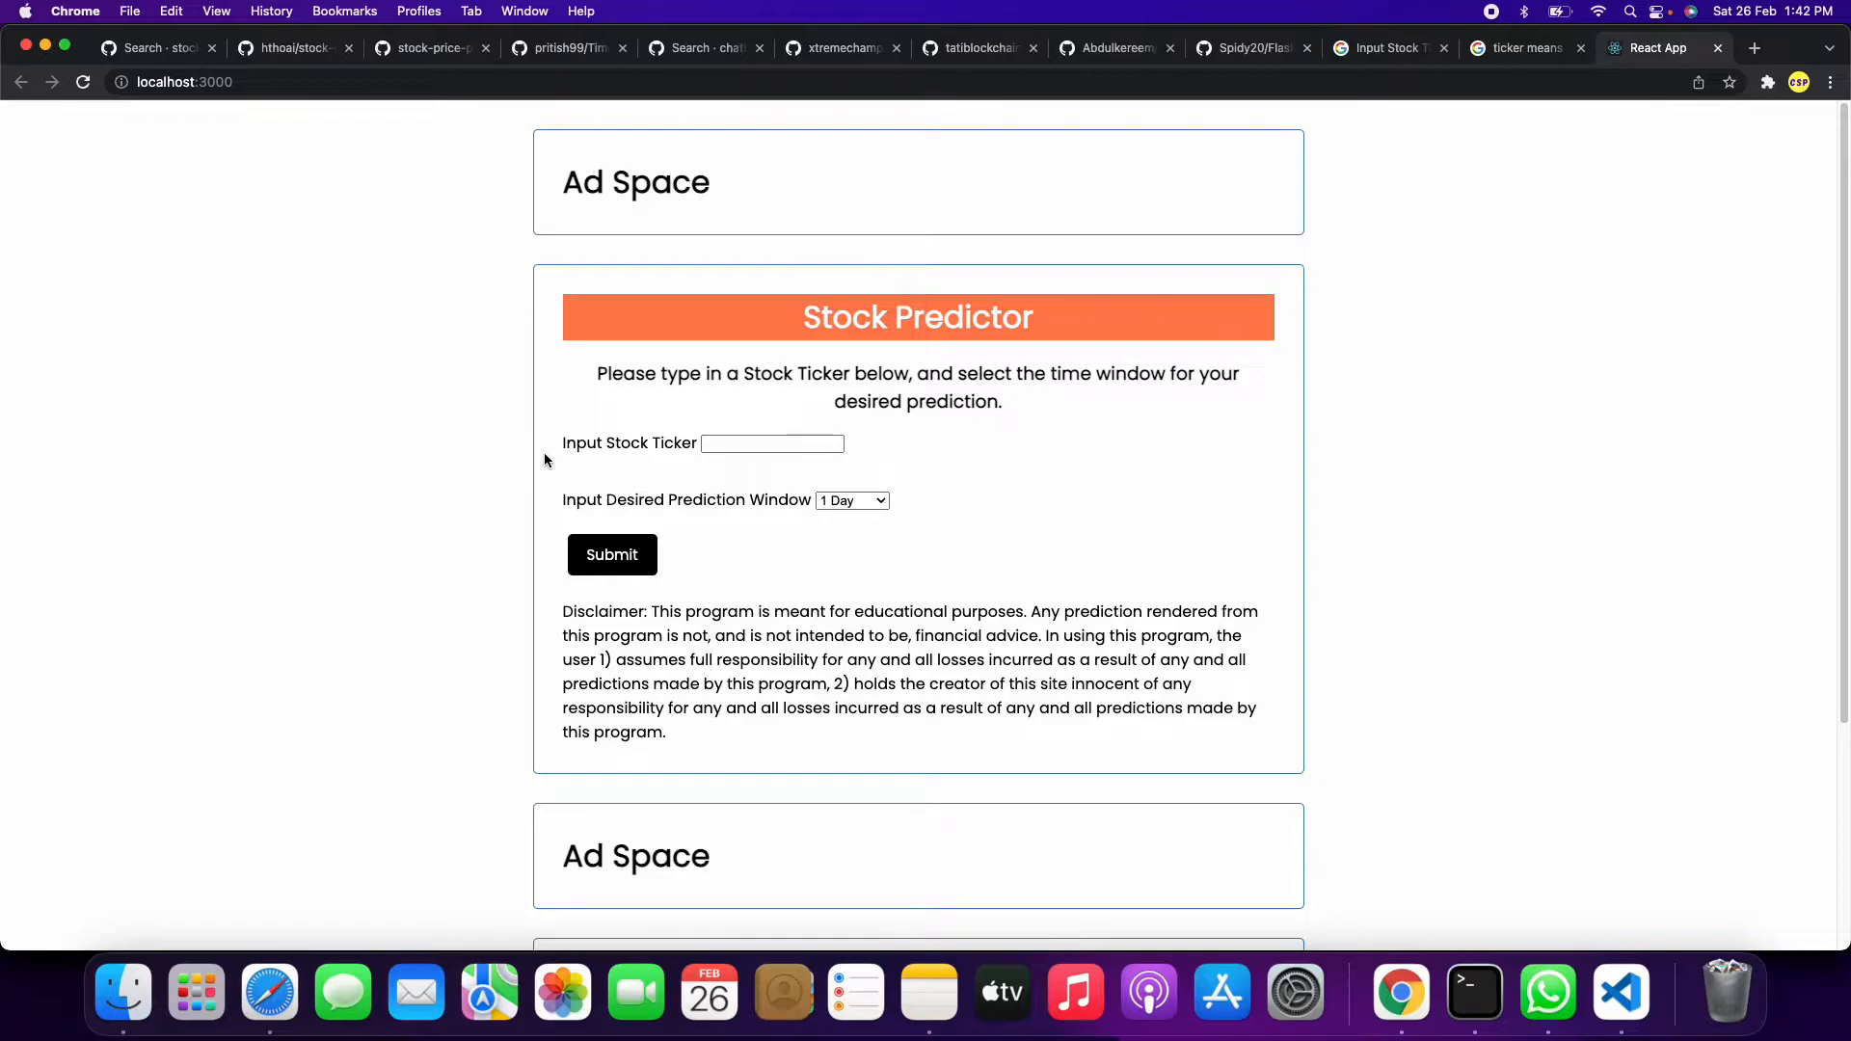
{"action": "left_click", "coordinate": [772, 444]}
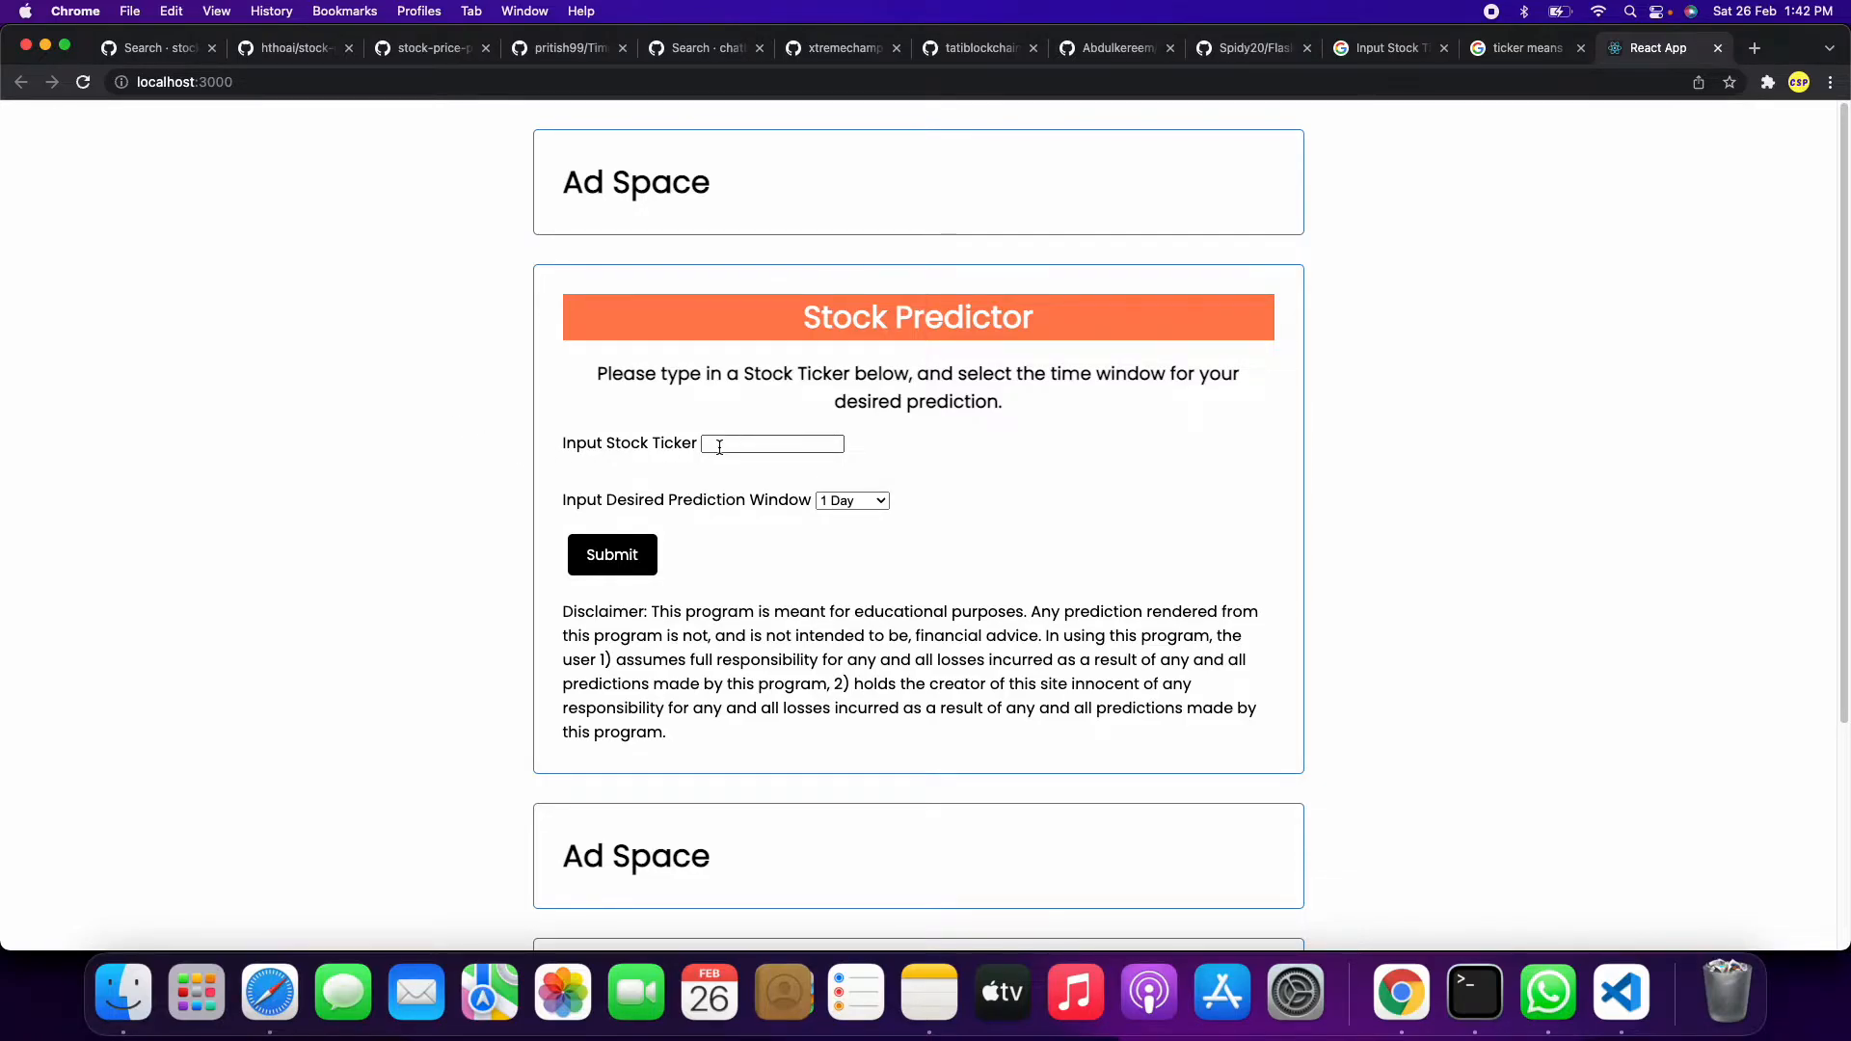
{"action": "left_click", "coordinate": [771, 443]}
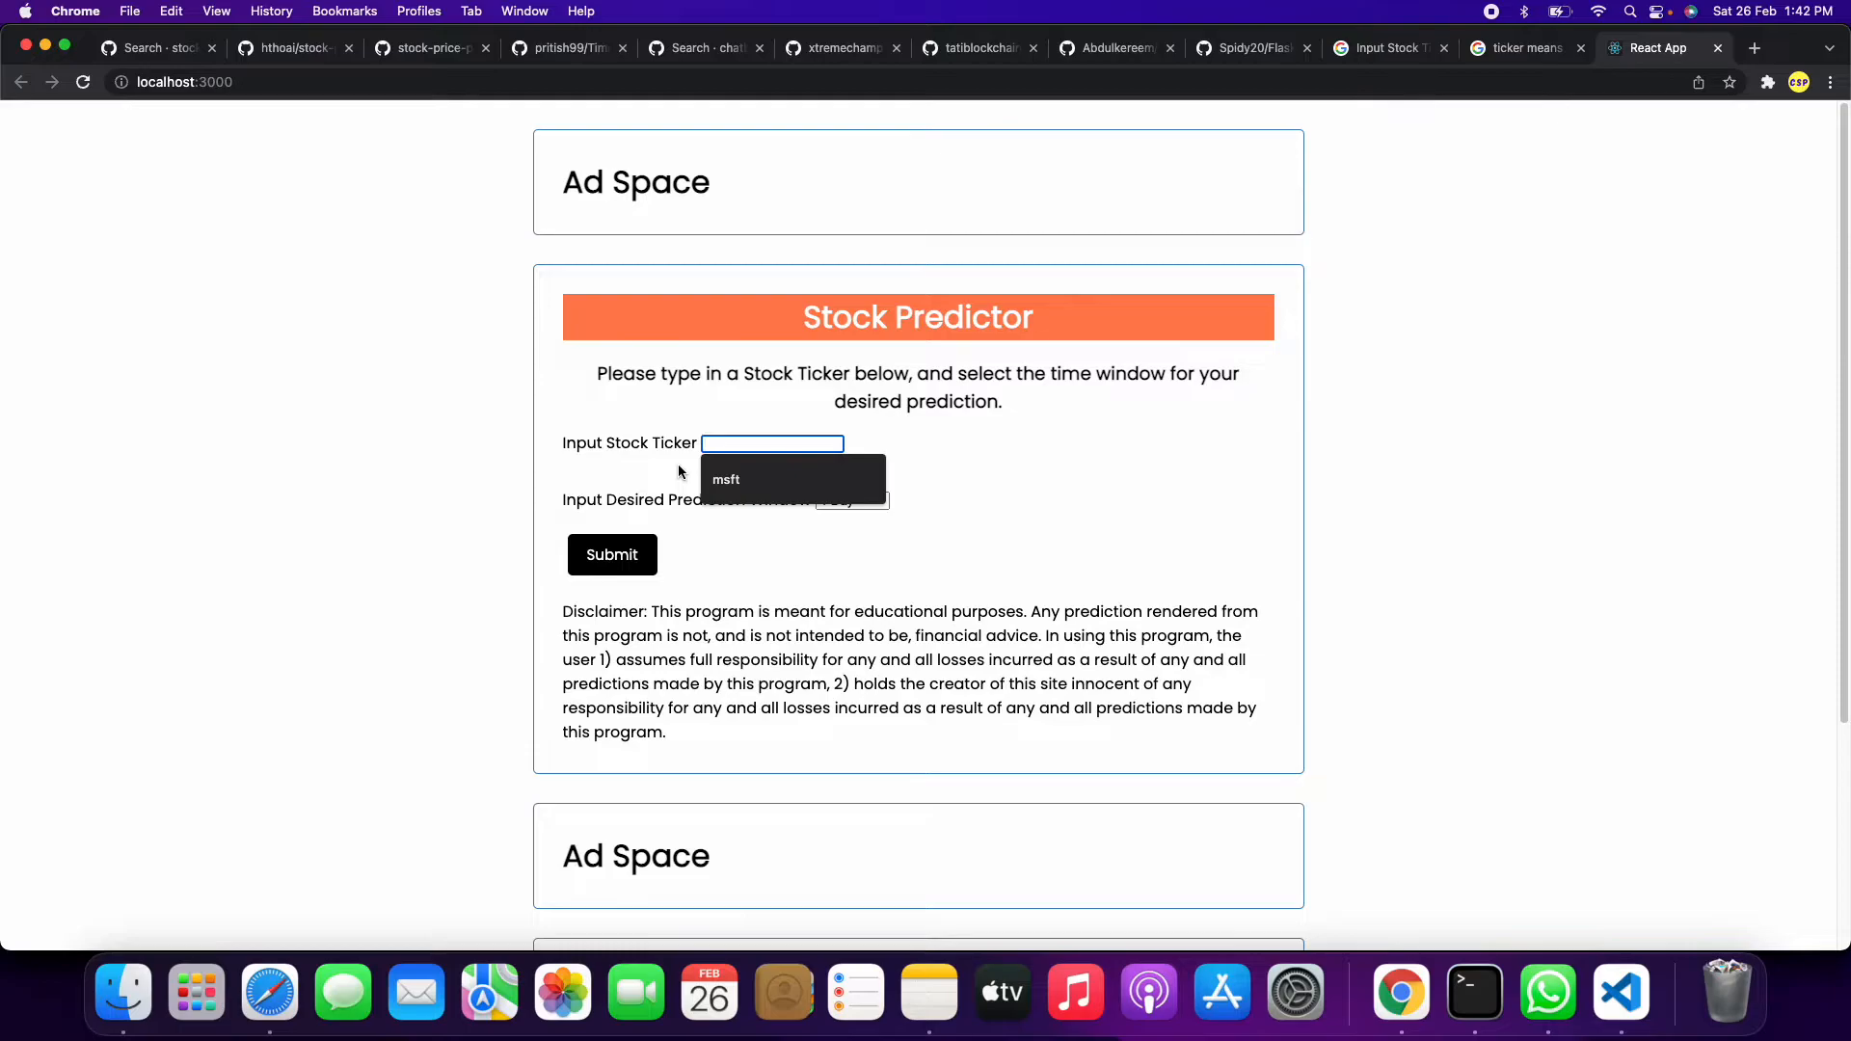
Fill msft from the autofill suggestion and choose a 3 Days prediction window
{"action": "left_click", "coordinate": [725, 480]}
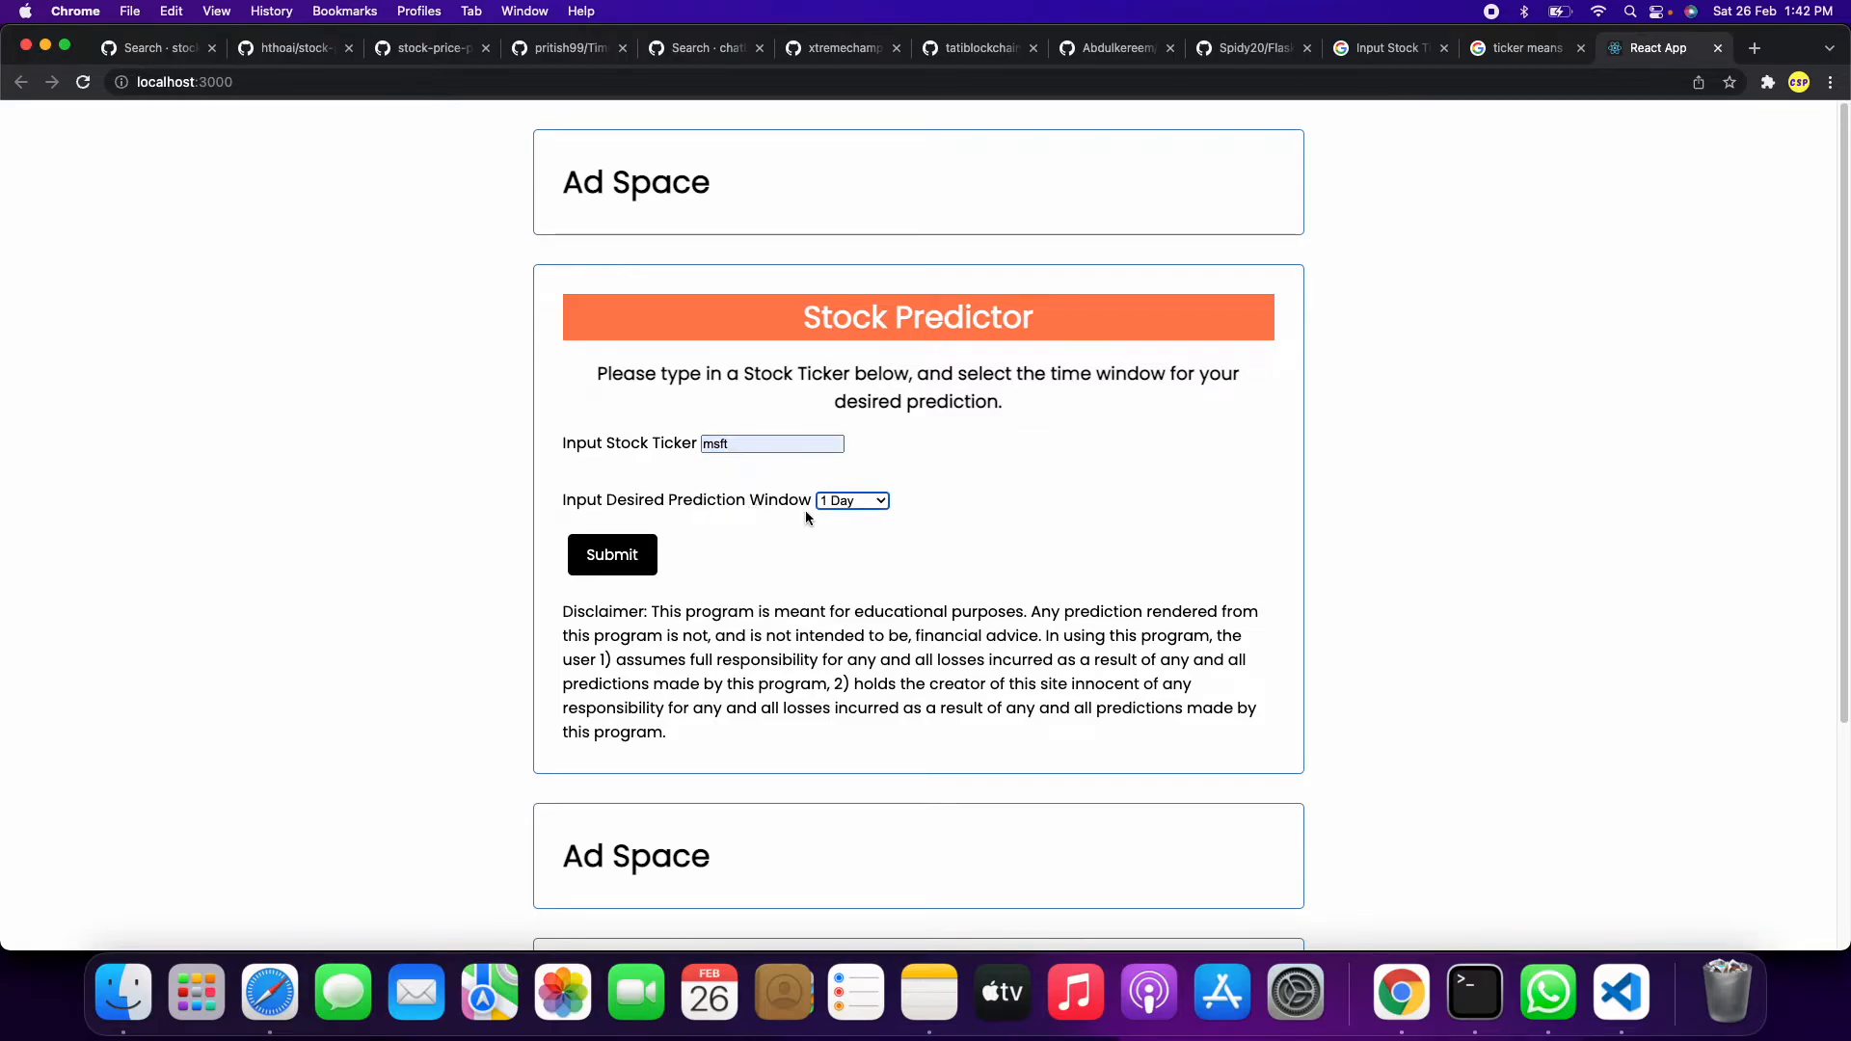
{"action": "left_click", "coordinate": [850, 500]}
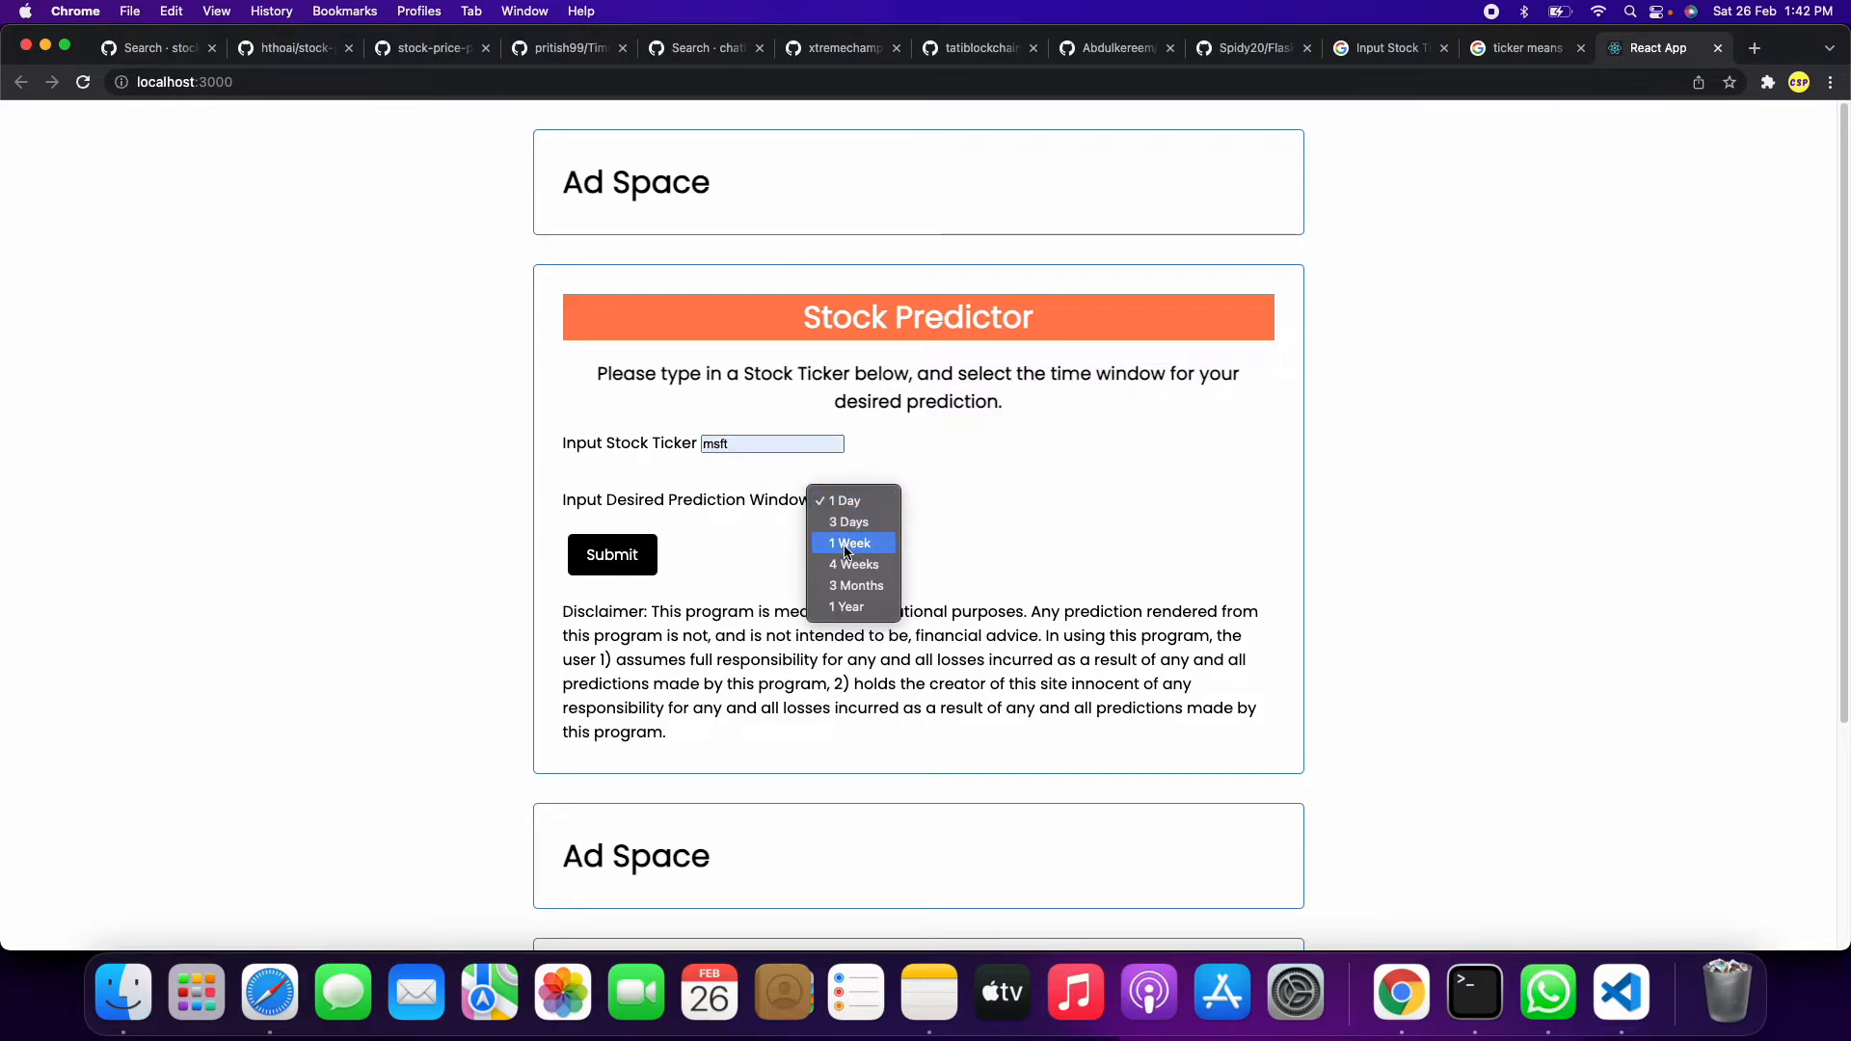
{"action": "mouse_move", "coordinate": [850, 565]}
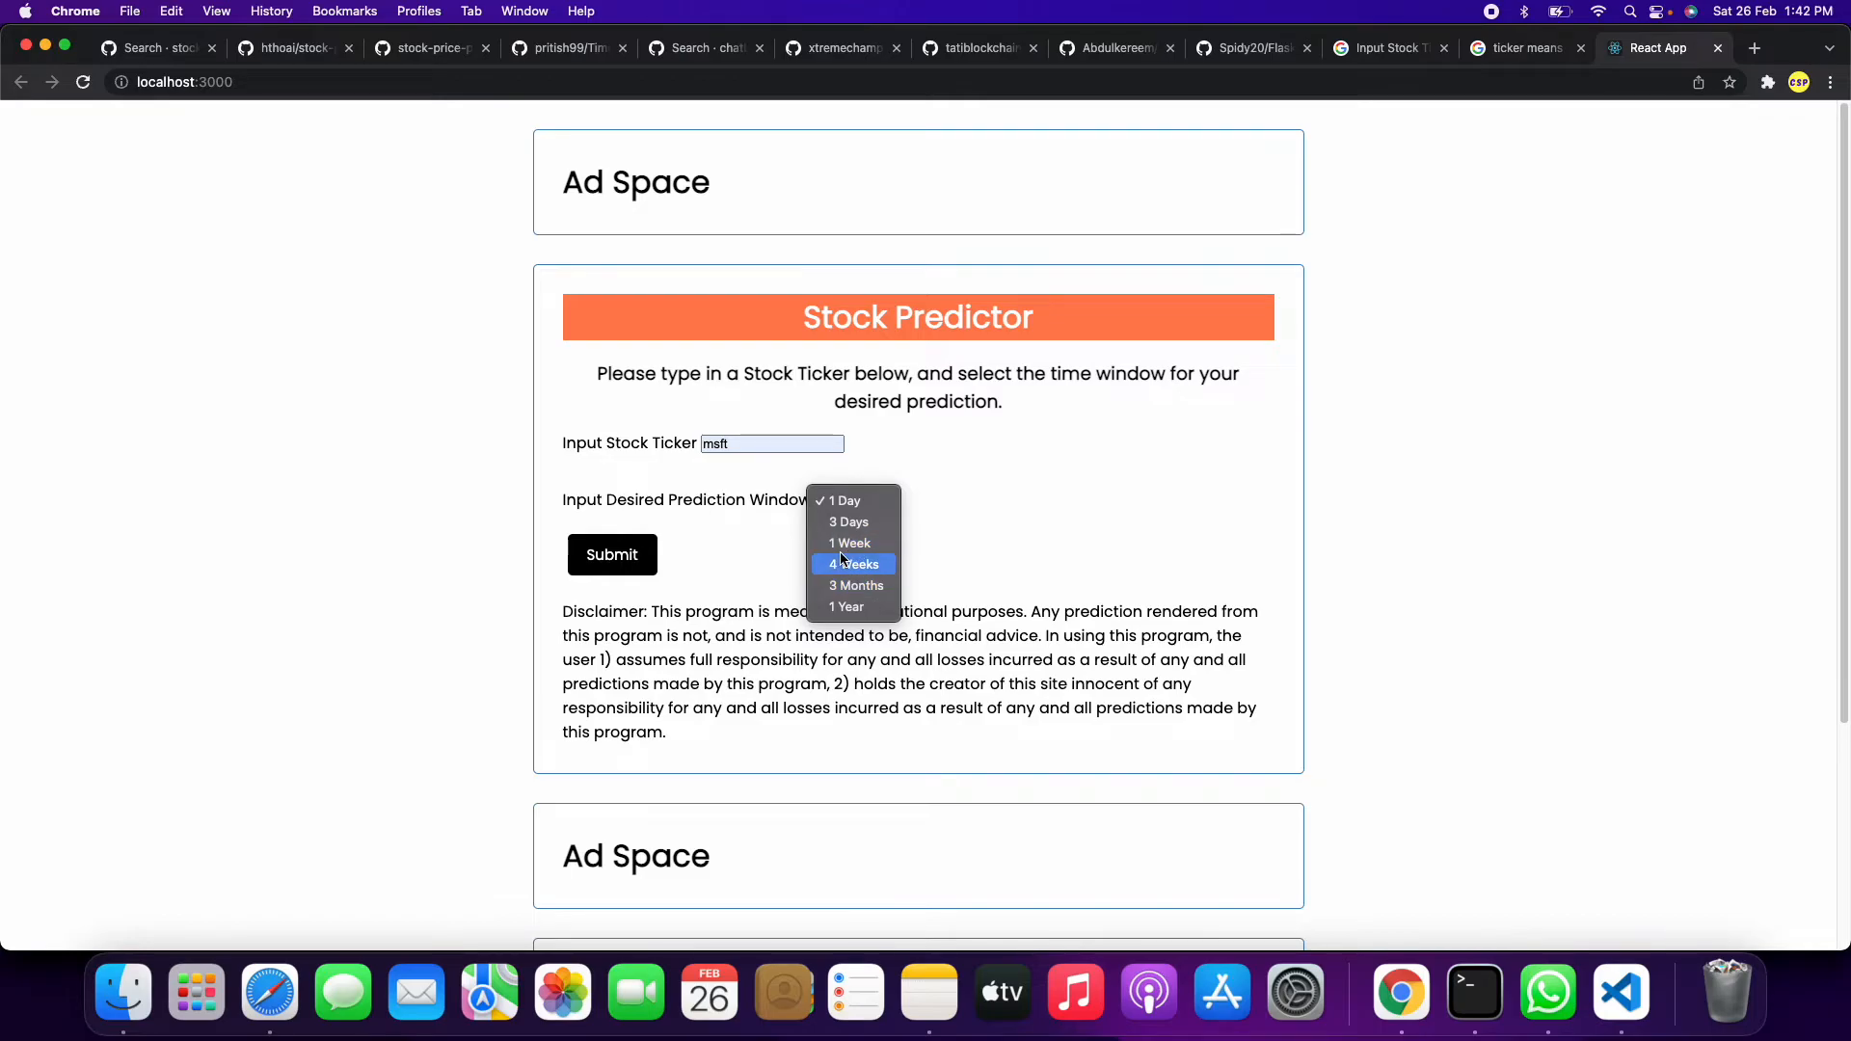
{"action": "left_click", "coordinate": [848, 522]}
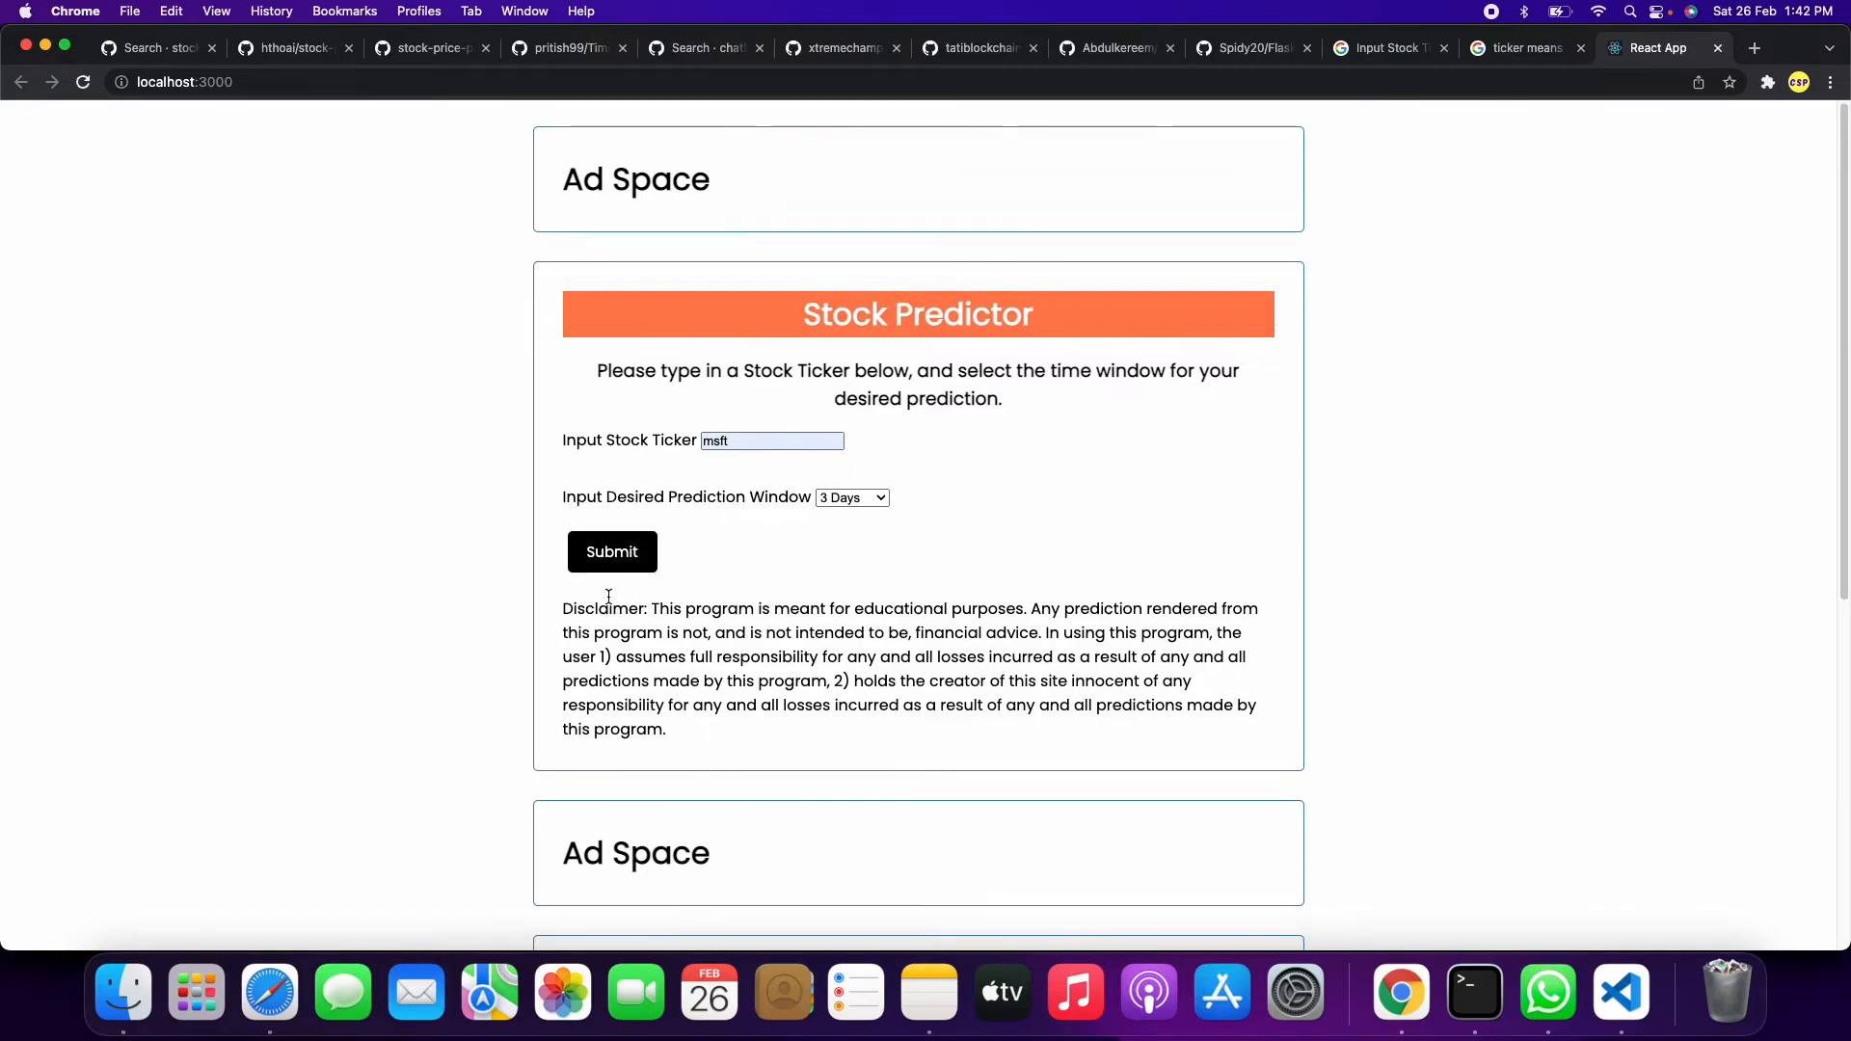
Submit the msft form to produce the 3 Days sample Graph Prediction chart
{"action": "left_click", "coordinate": [611, 552]}
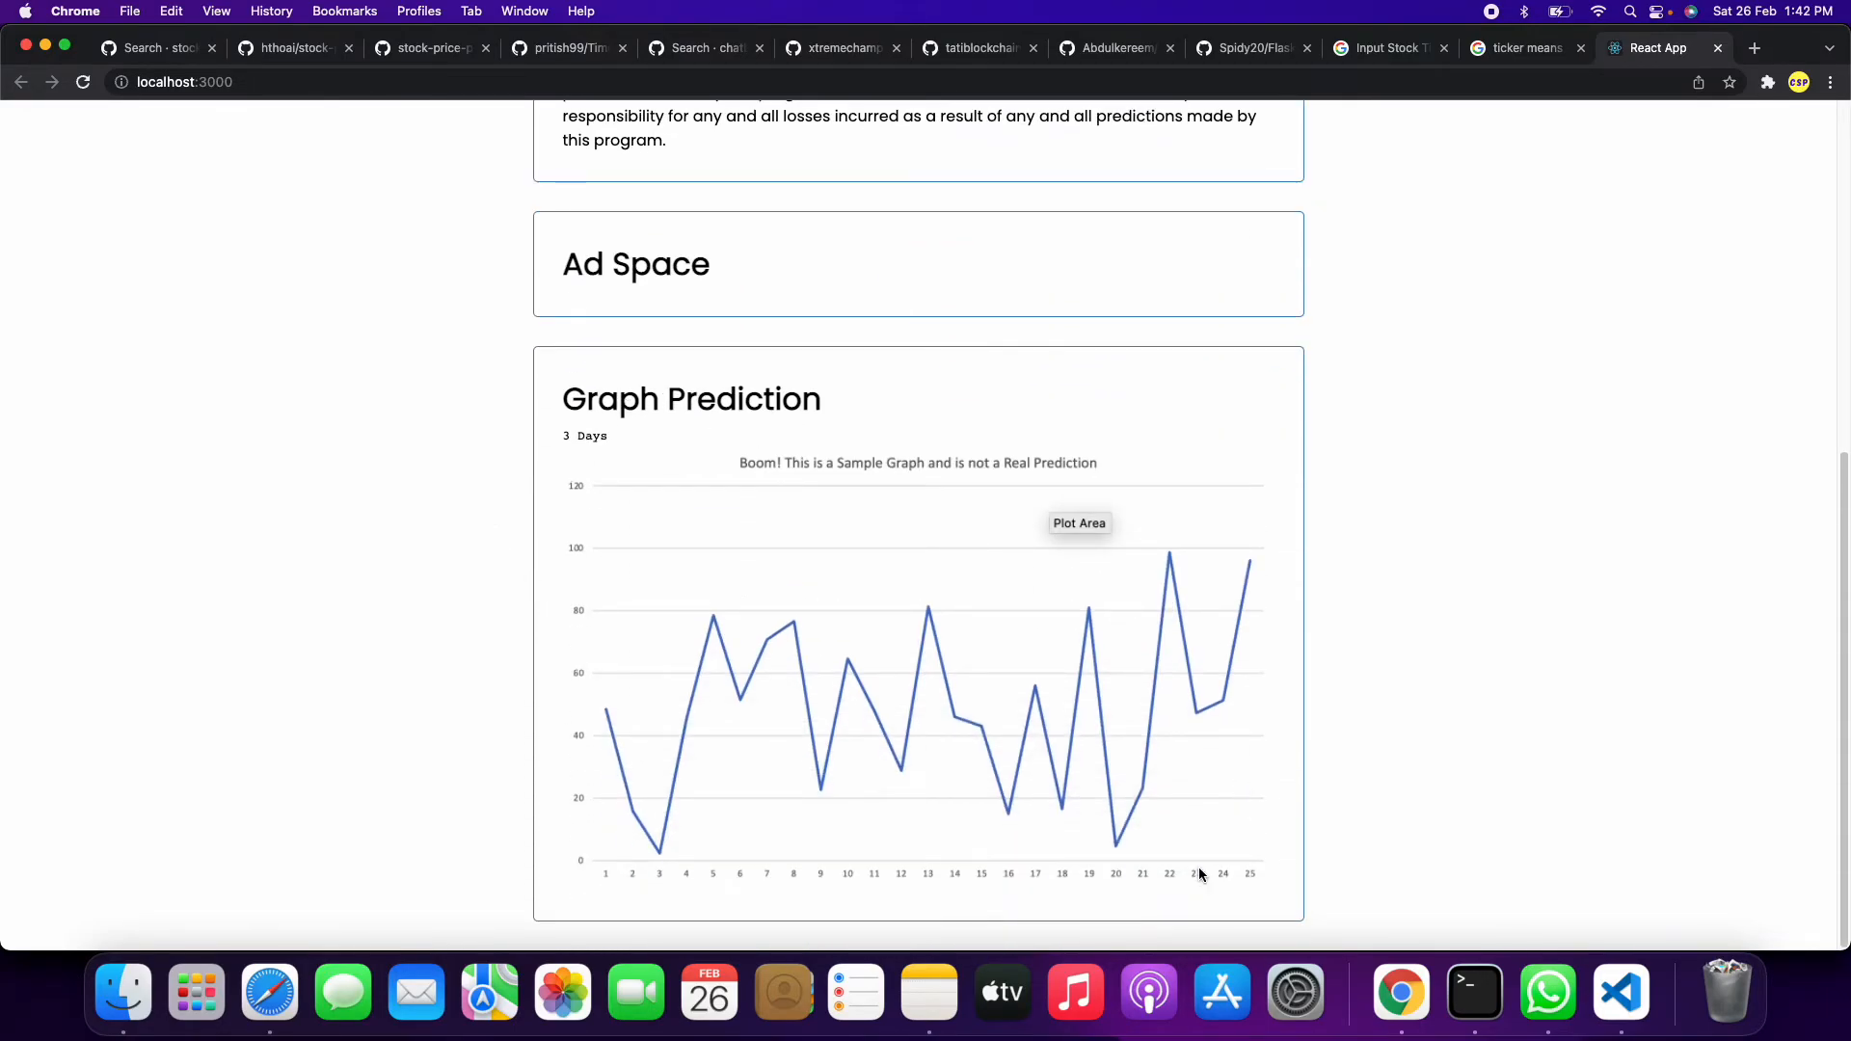
{"action": "mouse_move", "coordinate": [1229, 760]}
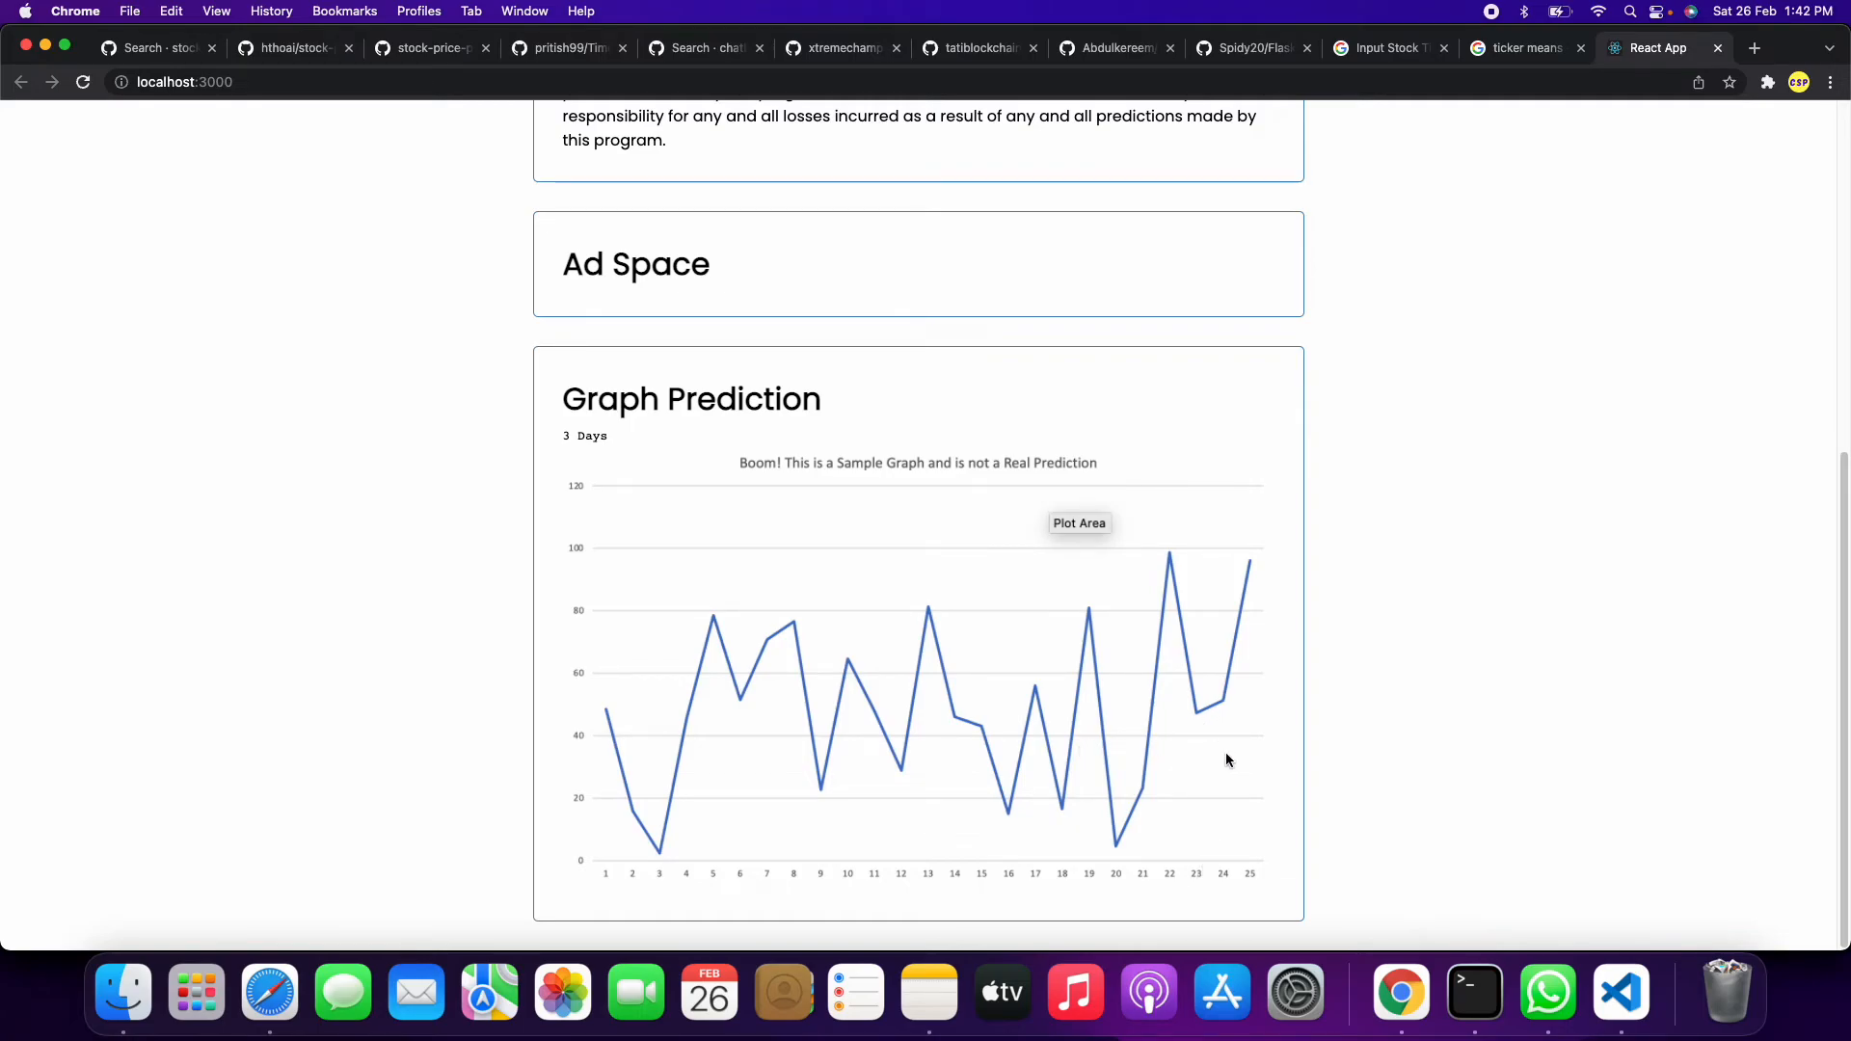
{"action": "mouse_move", "coordinate": [1487, 463]}
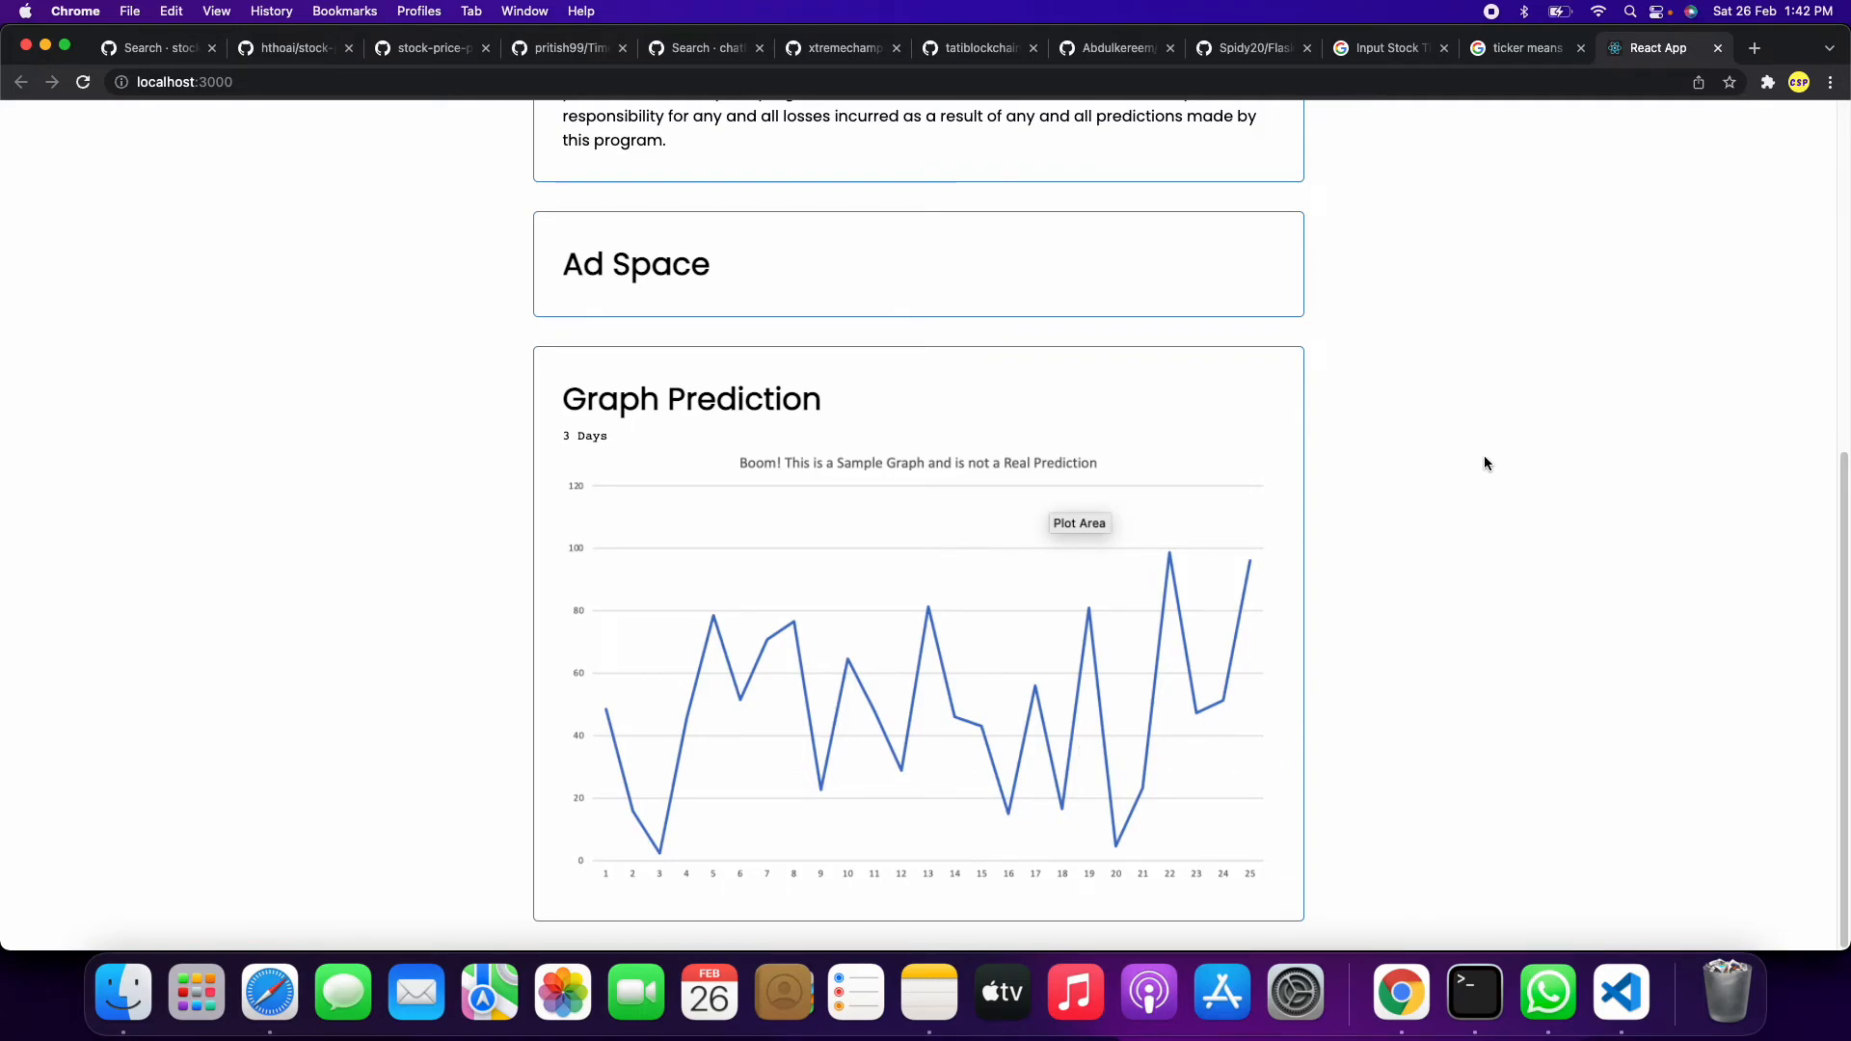
{"action": "mouse_move", "coordinate": [1520, 436]}
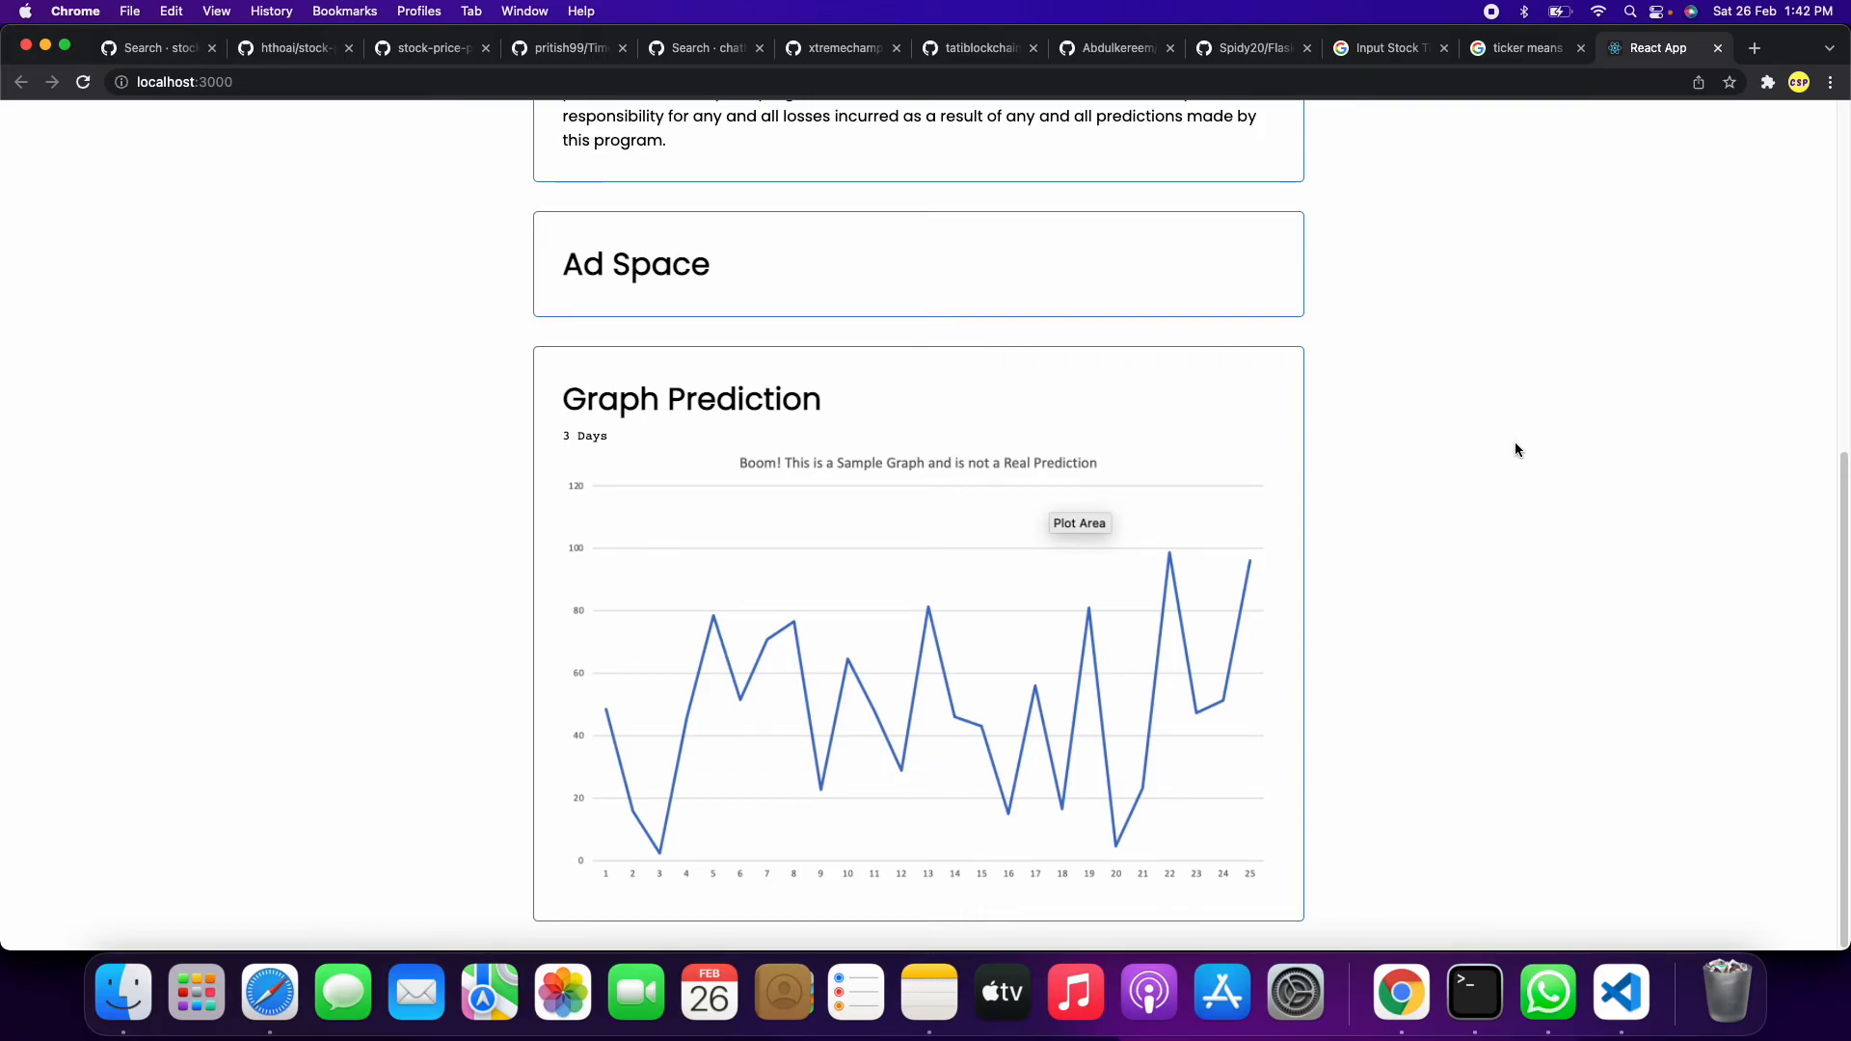
{"action": "mouse_move", "coordinate": [1523, 75]}
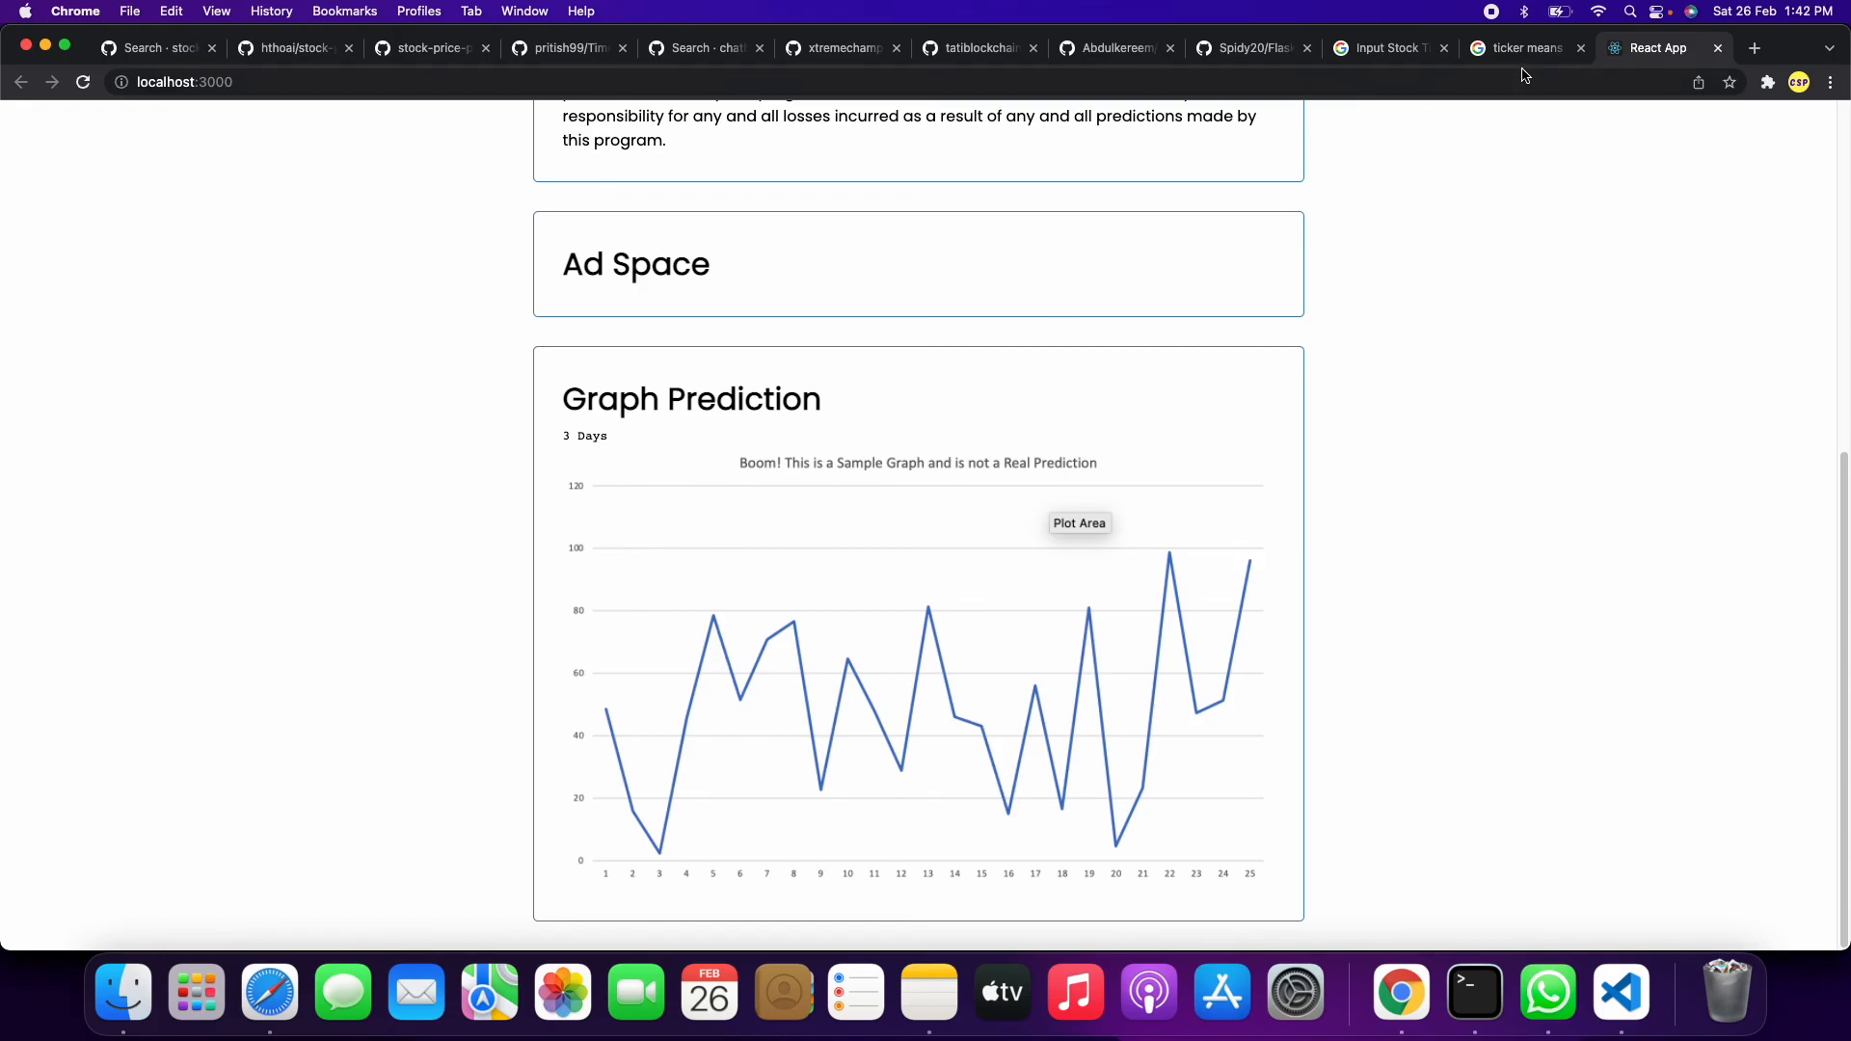